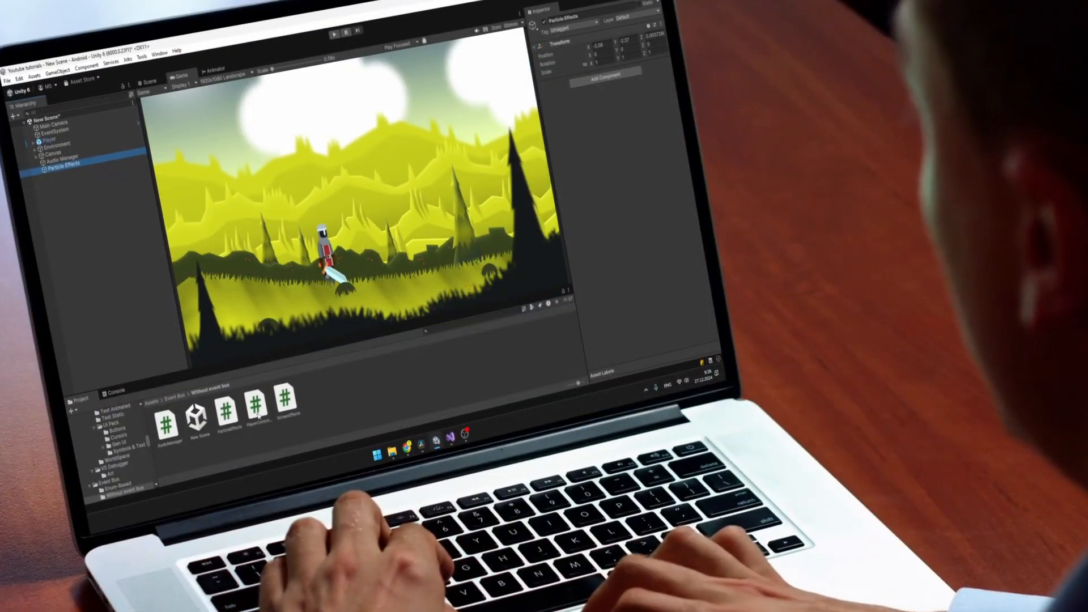
Step: Preview the scene in play mode, then open the ParticleEffects script in Visual Studio
click(56, 119)
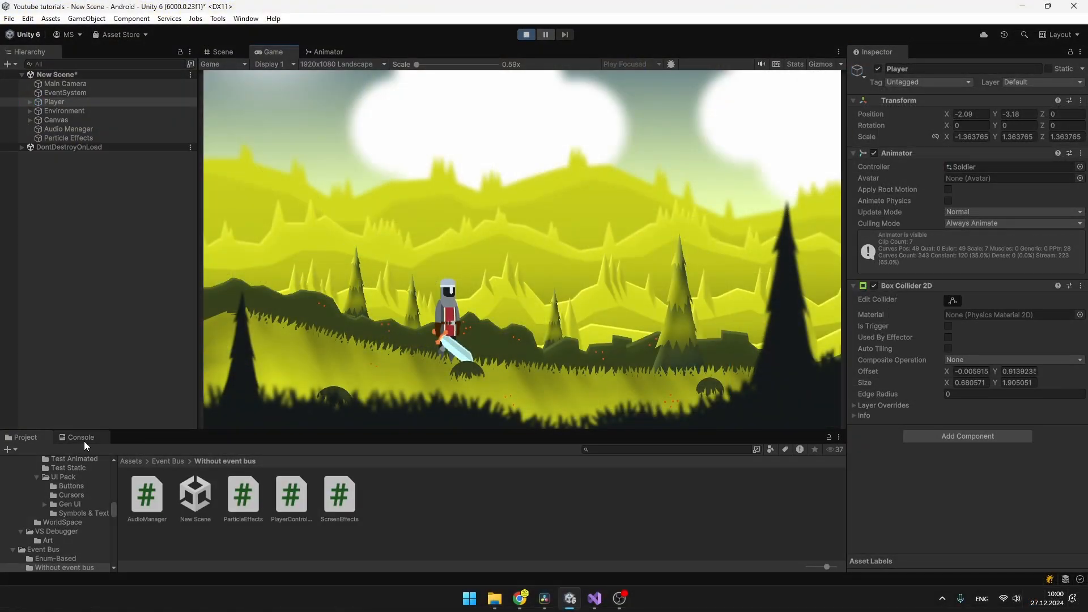
click(80, 437)
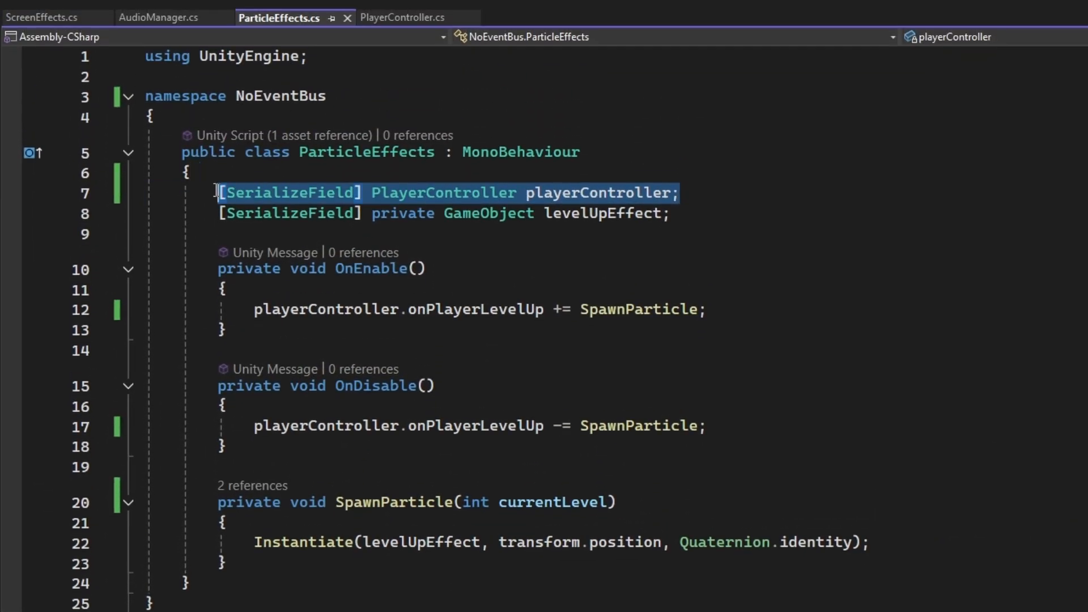
click(158, 18)
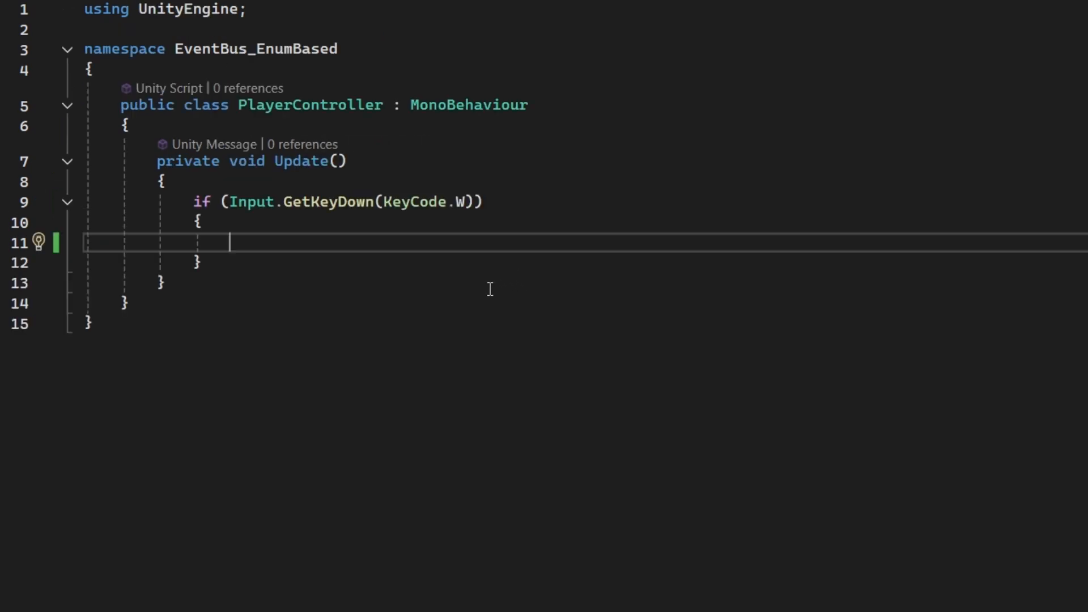
mouse_move(488, 275)
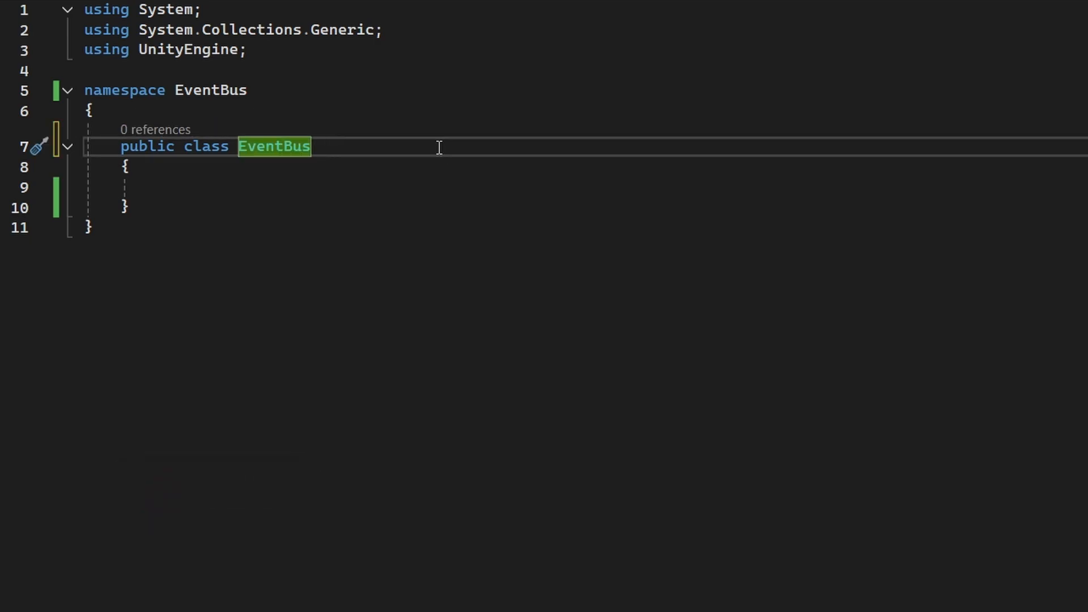
Step: Make EventBus static, declare enum EventType { PlayerLevelUp }, and adjust Subscribe's action parameter
text(static)
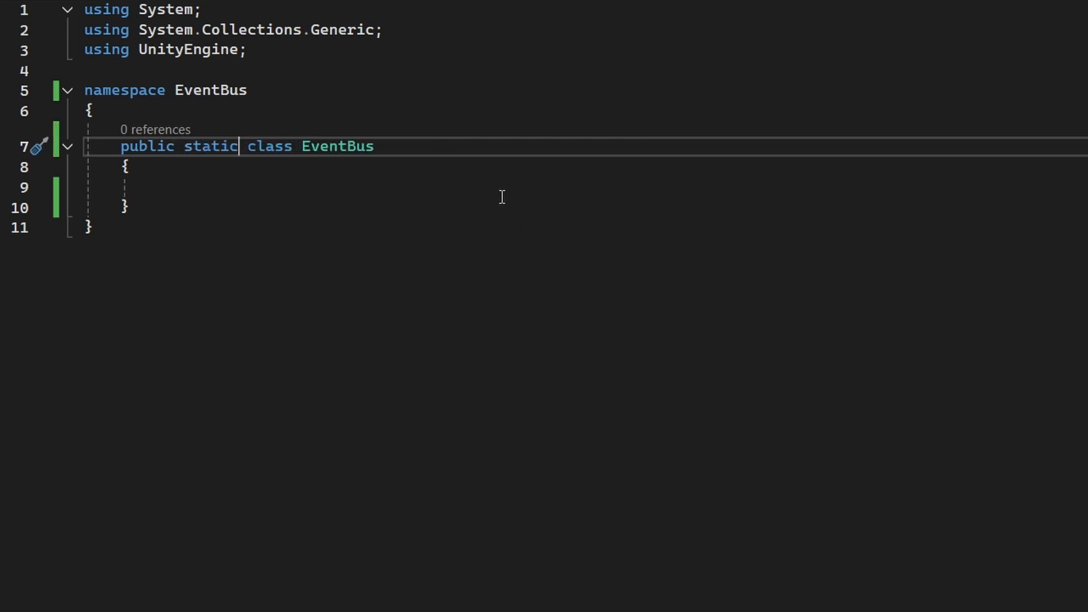
text(public enum EventType { PlayerLevelUp })
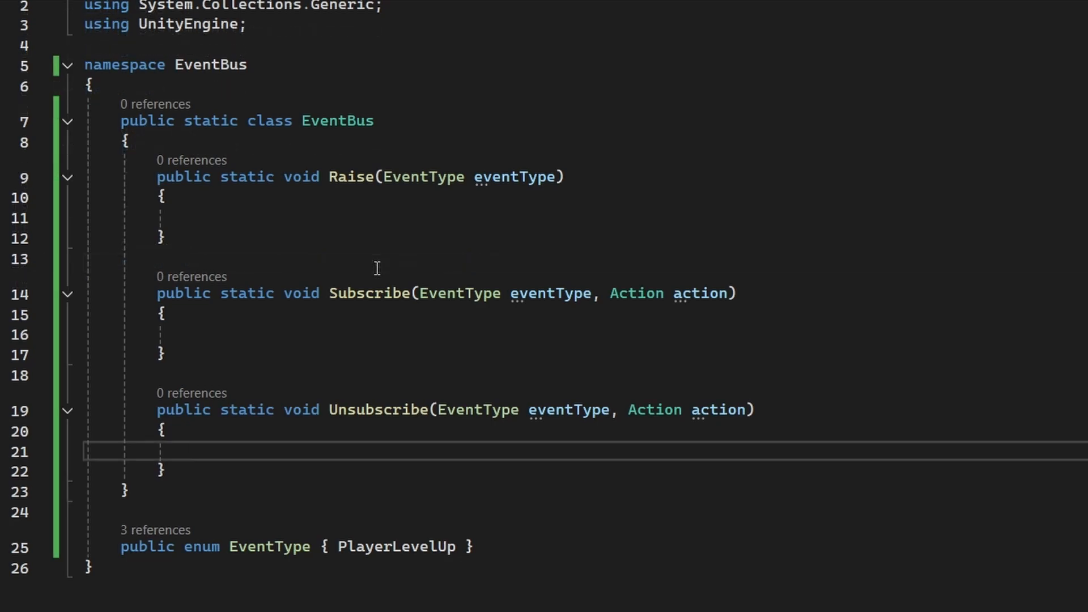
mouse_move(279, 170)
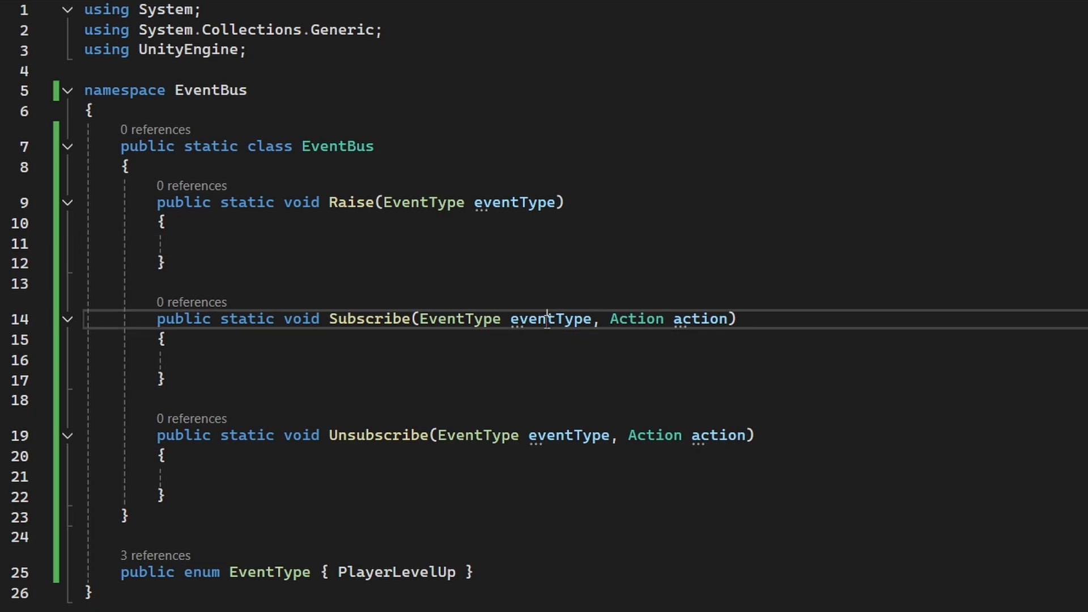
double_click(699, 318)
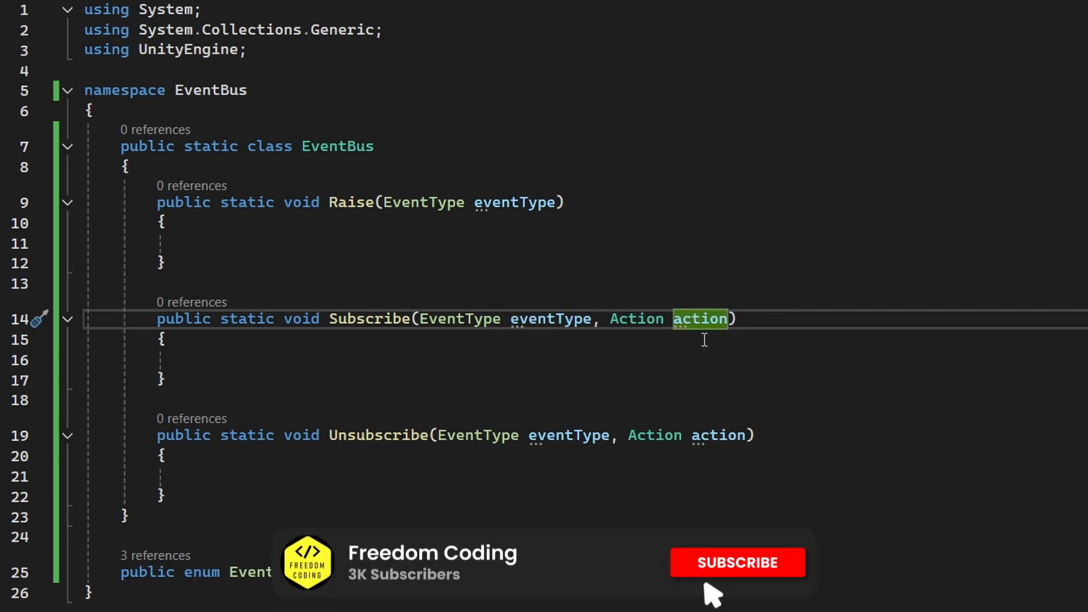
click(738, 562)
text(private static Dictionary<EventType, Action> assignedActions = new();)
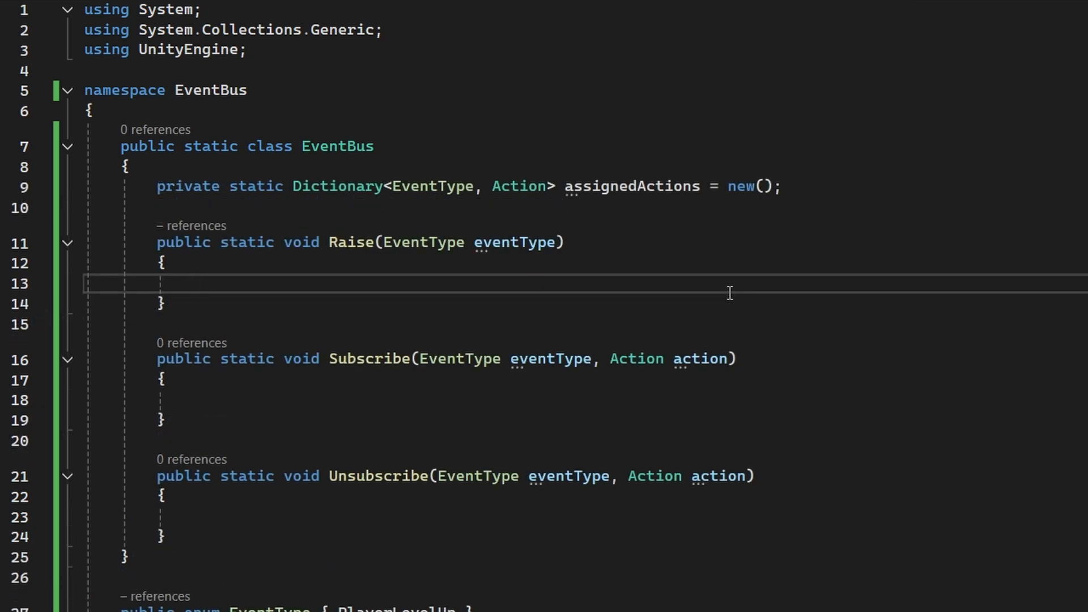
mouse_move(693, 283)
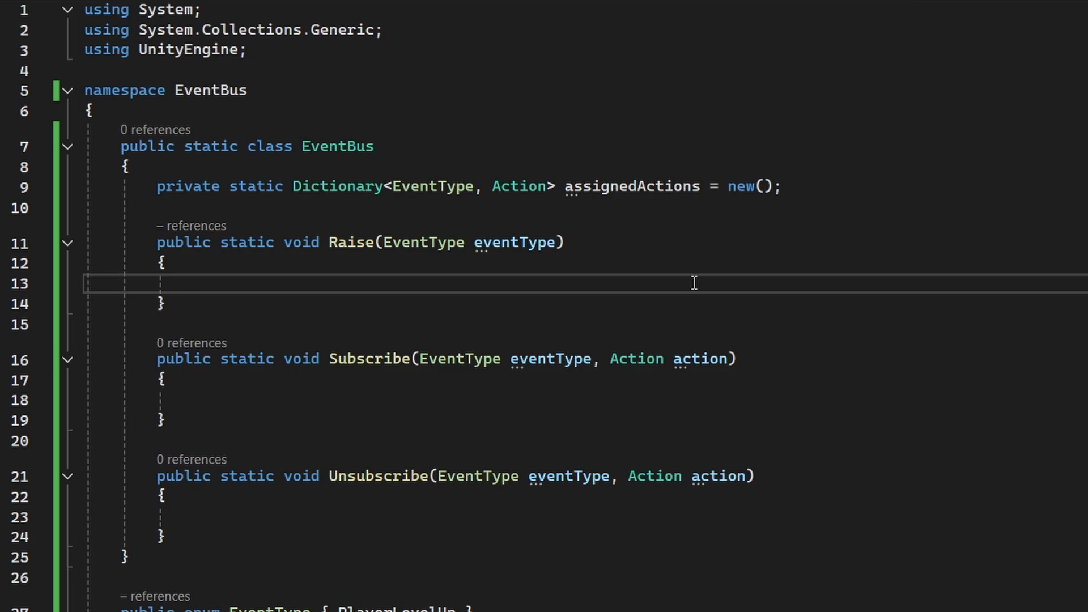
mouse_move(293, 195)
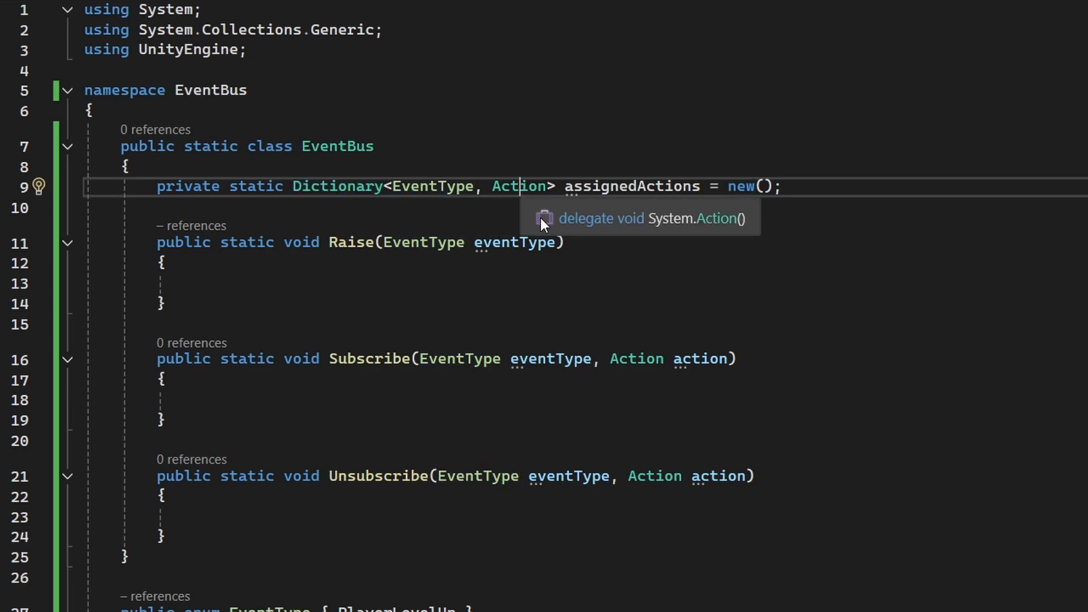
mouse_move(757, 222)
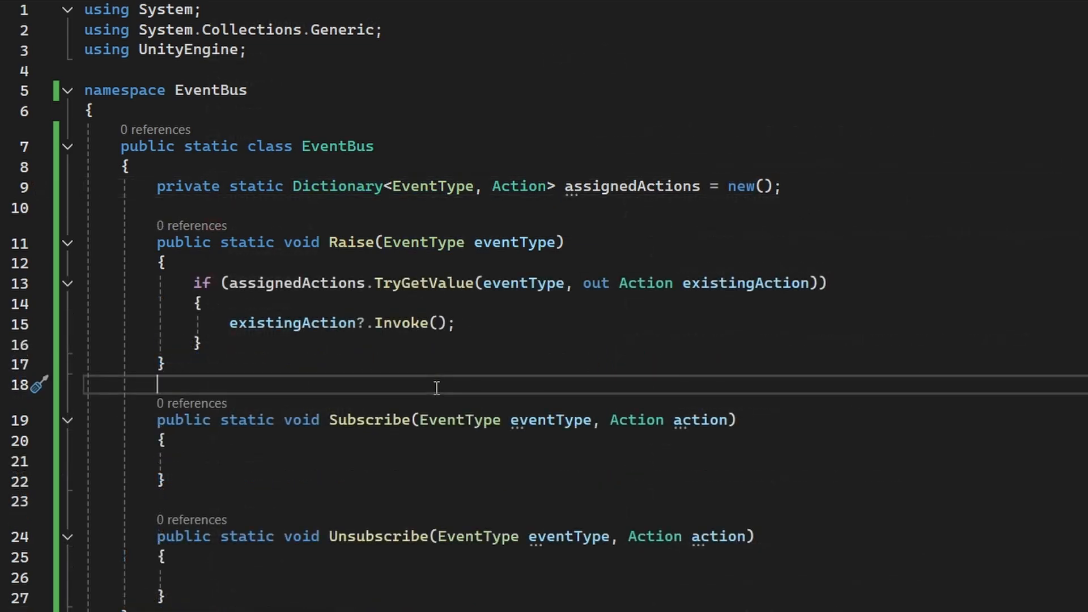
mouse_move(413, 282)
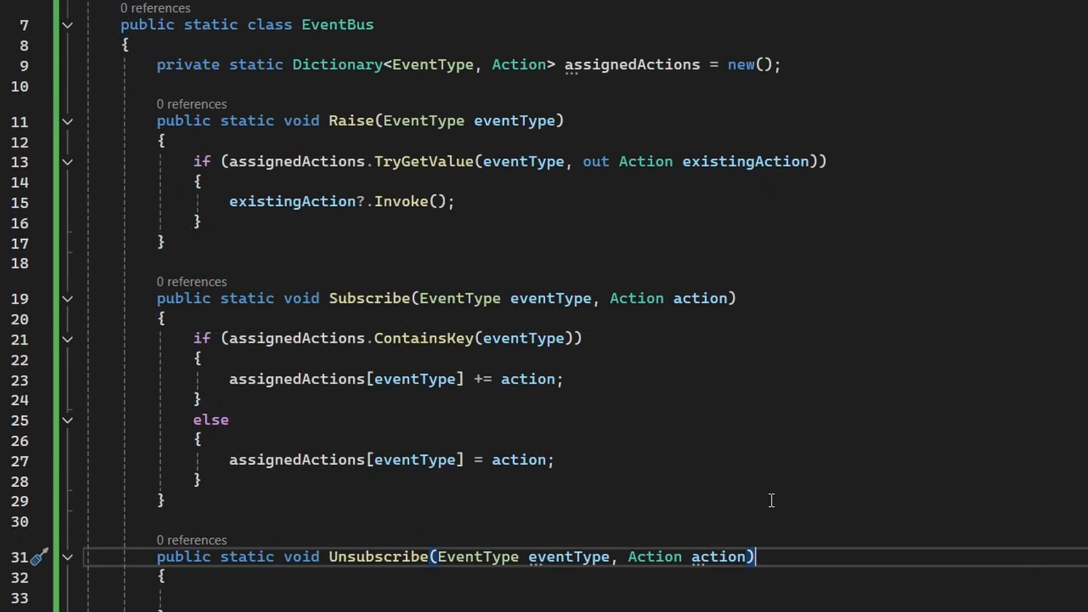
mouse_move(622, 416)
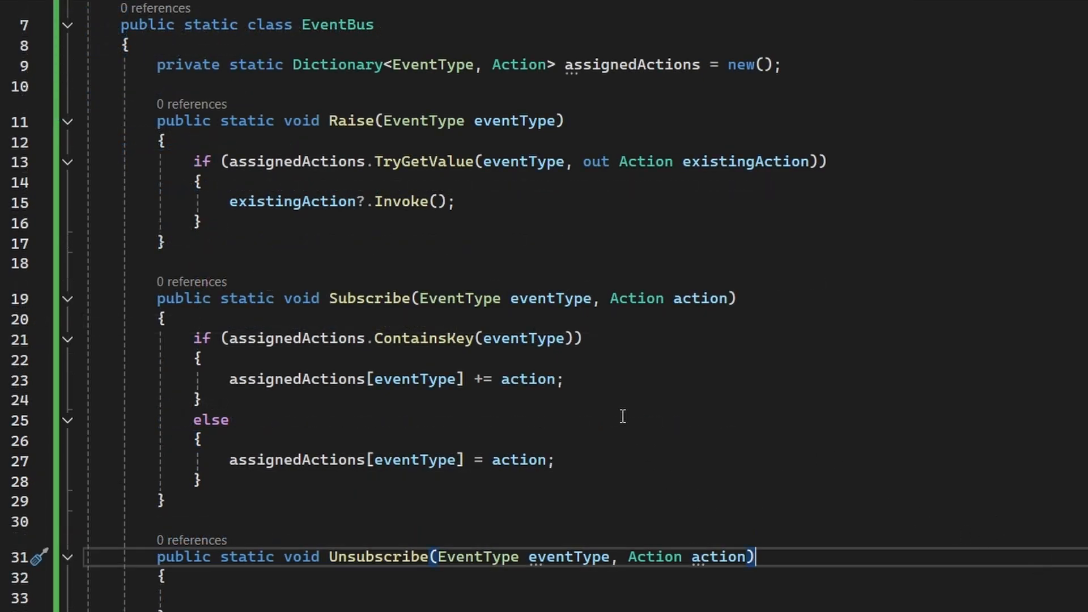
mouse_move(437, 338)
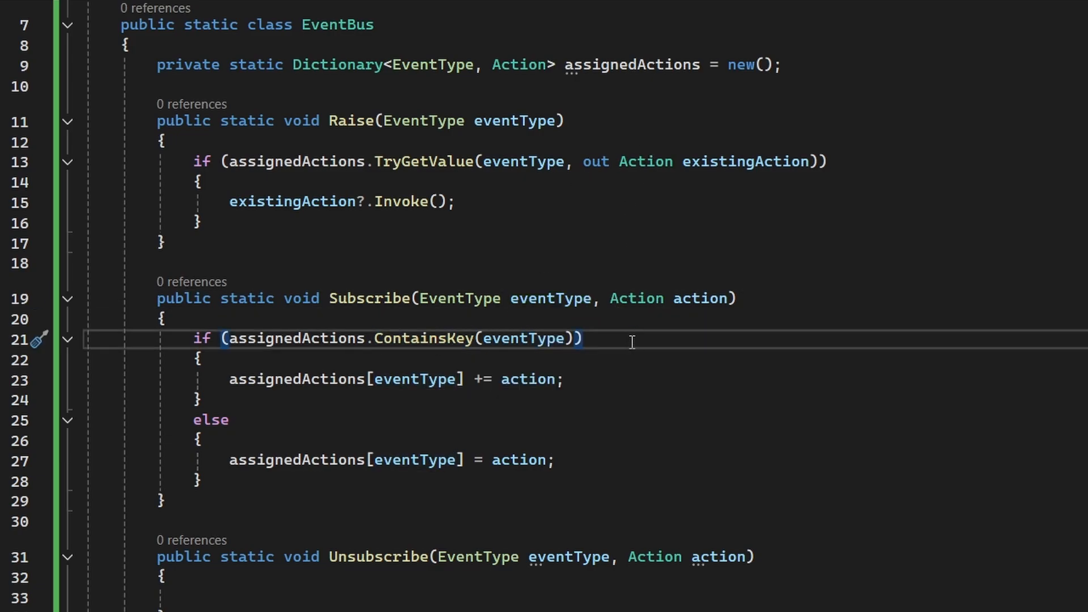
mouse_move(603, 452)
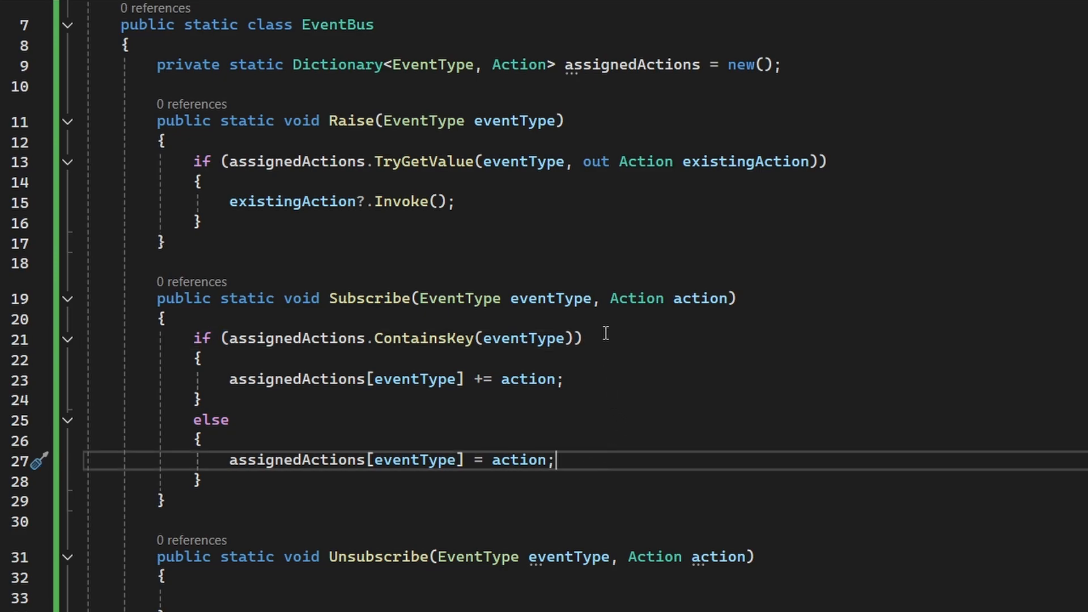
mouse_move(590, 380)
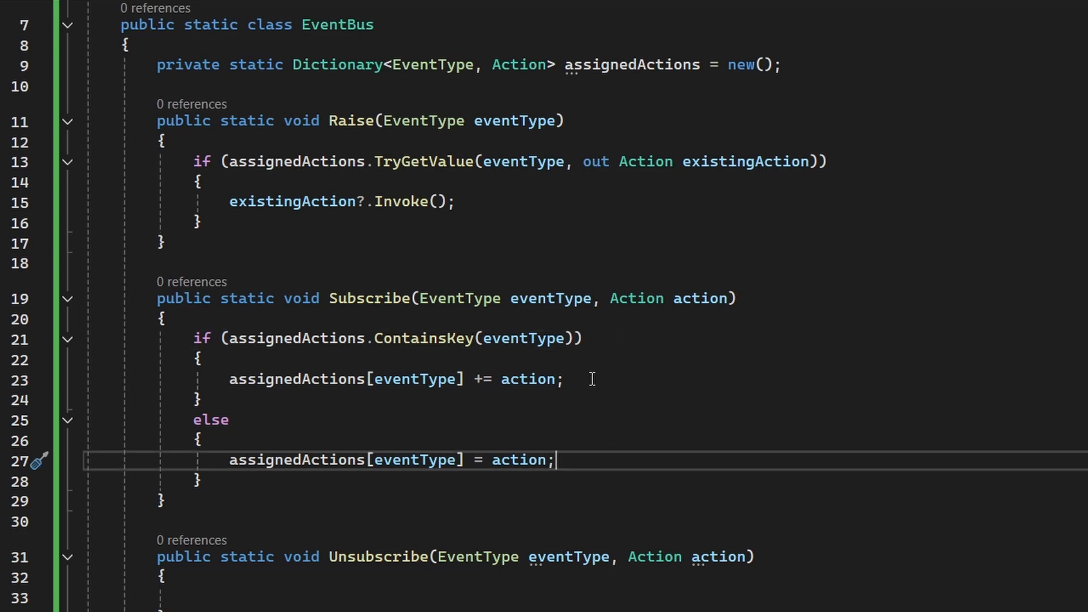
Step: Give Subscribe ContainsKey add-or-combine logic and Unsubscribe a ContainsKey-guarded action removal
scroll(down, 3)
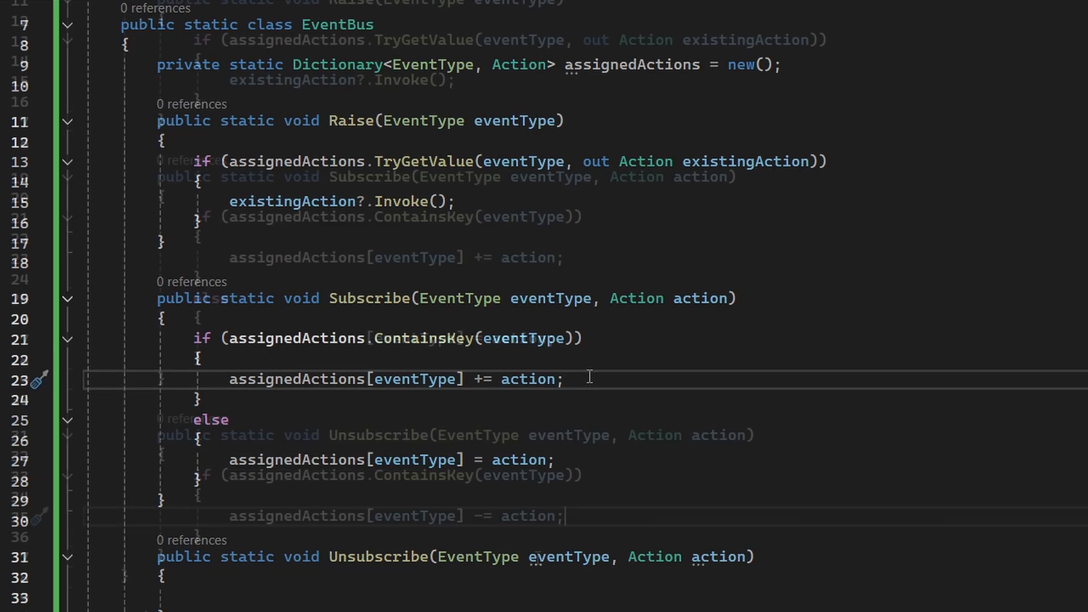
scroll(down, 3)
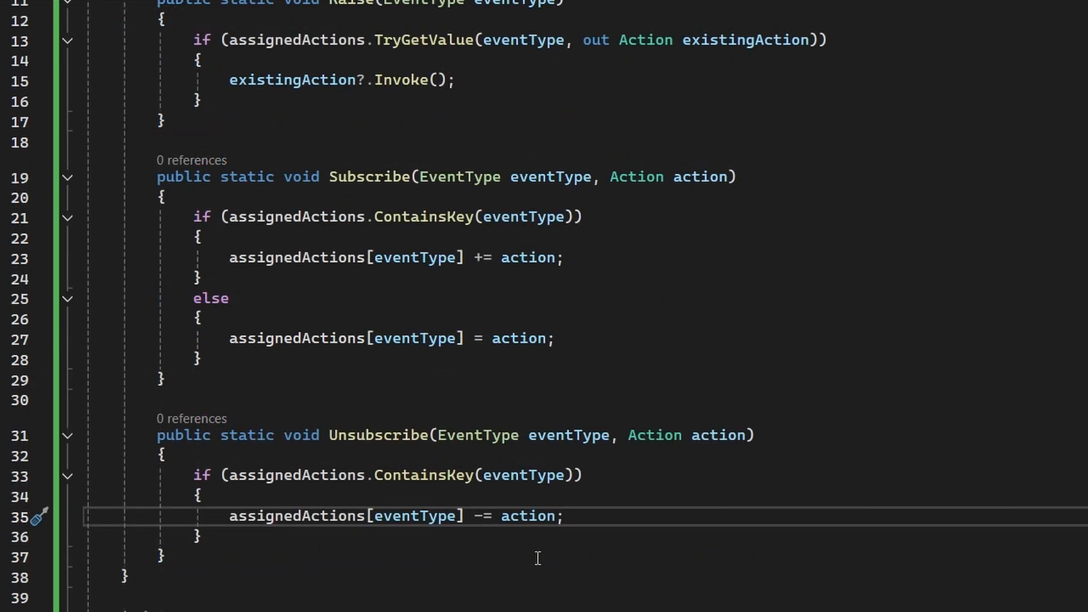
mouse_move(527, 516)
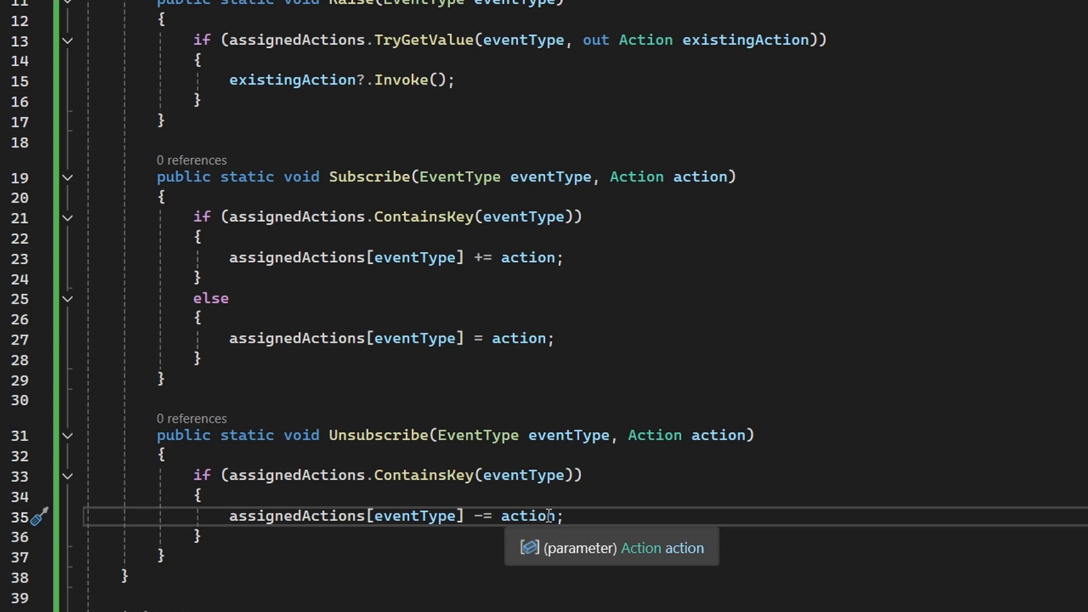
mouse_move(587, 523)
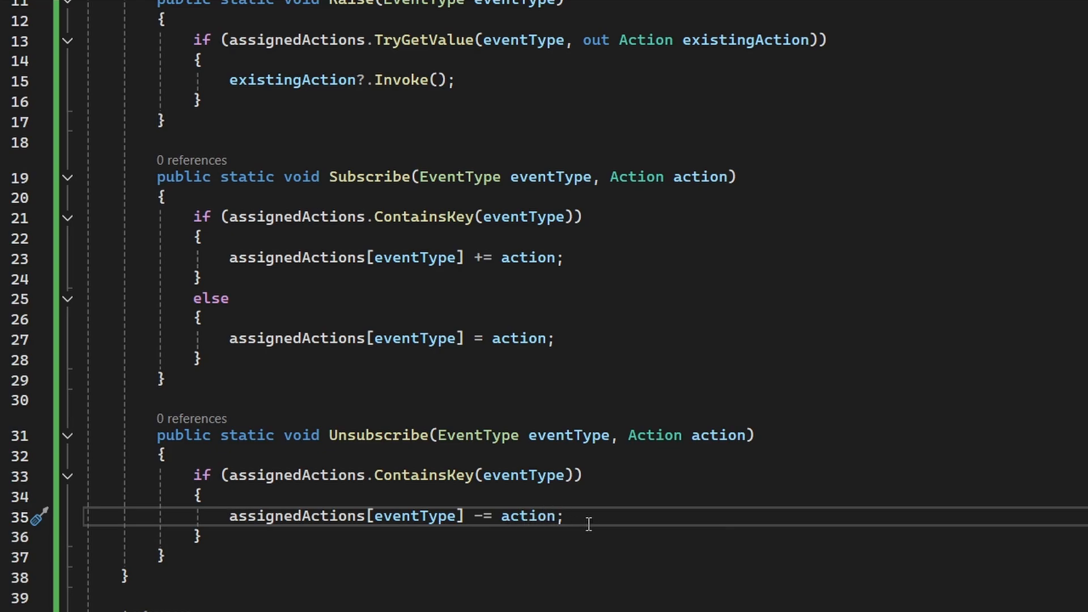
click(562, 516)
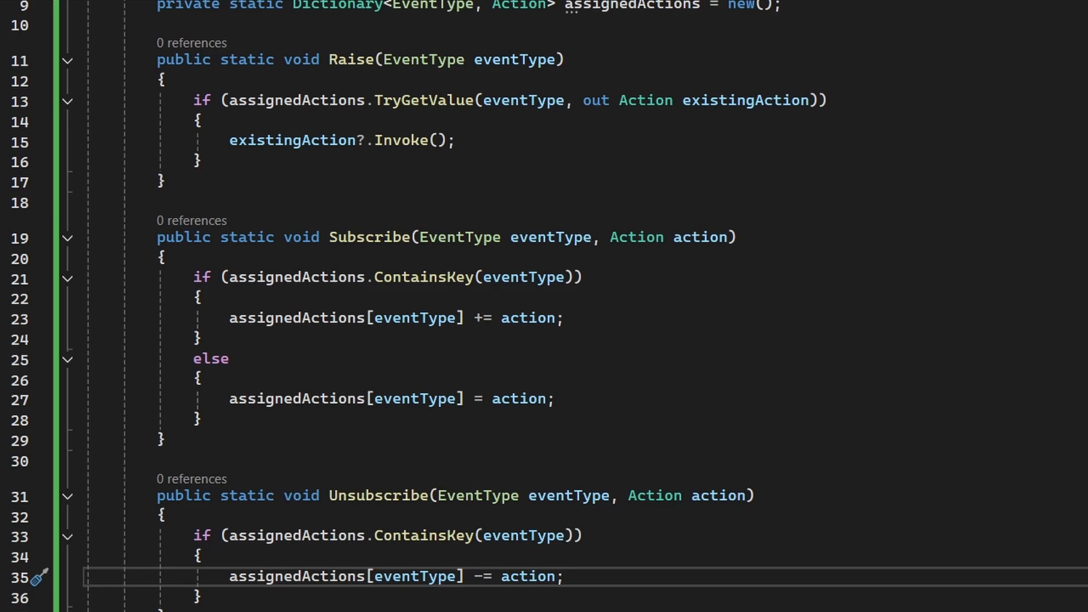
mouse_move(590, 602)
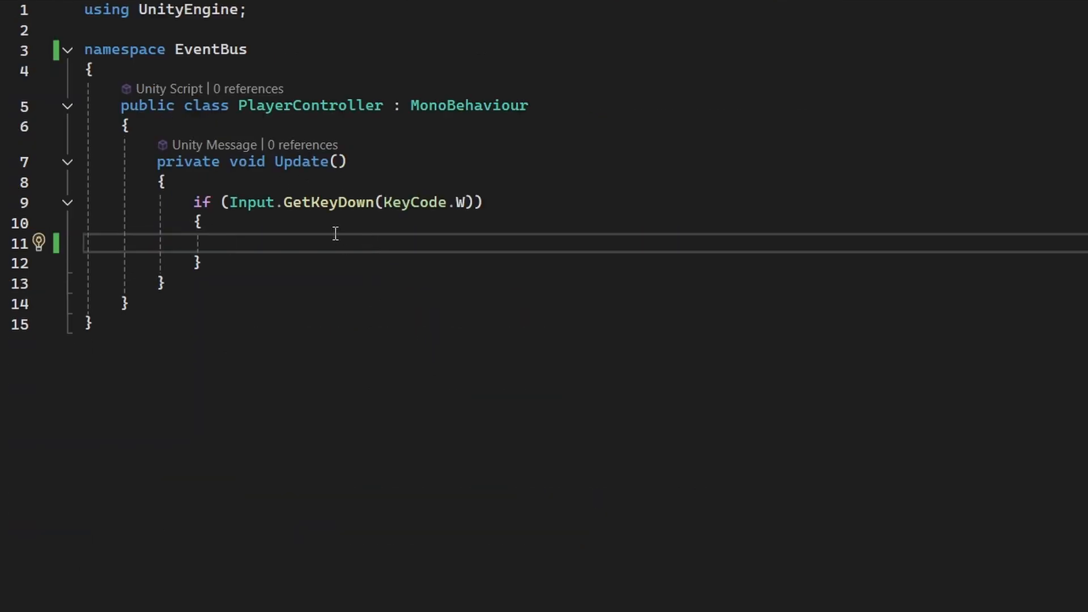
Step: Begin an EventBus.Raise( call inside PlayerController's GetKeyDown(KeyCode.W) branch
text(EventBus.Raise(EventType)
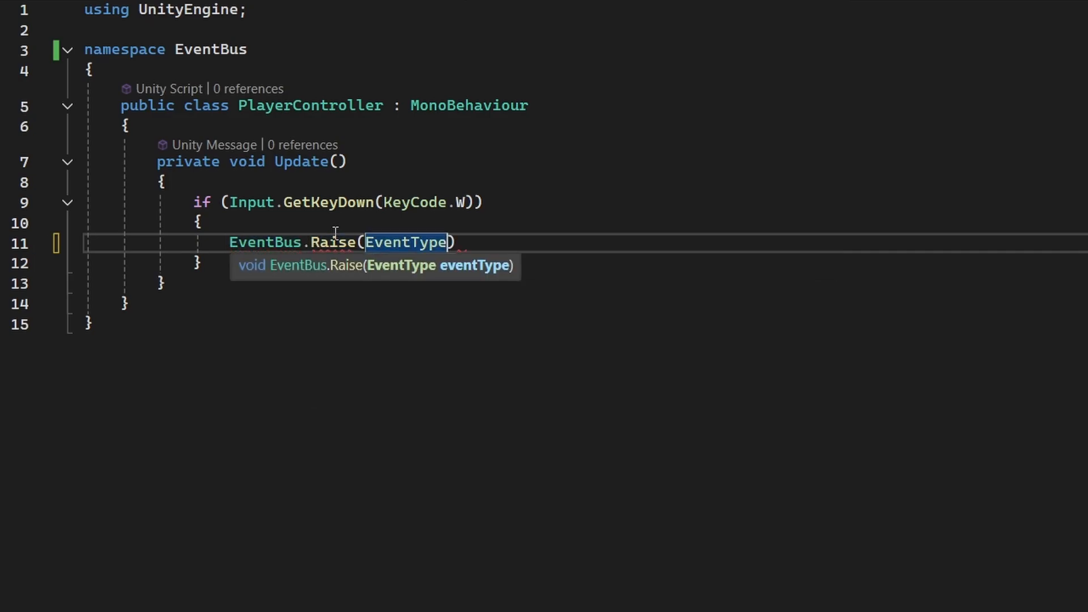
text(.)
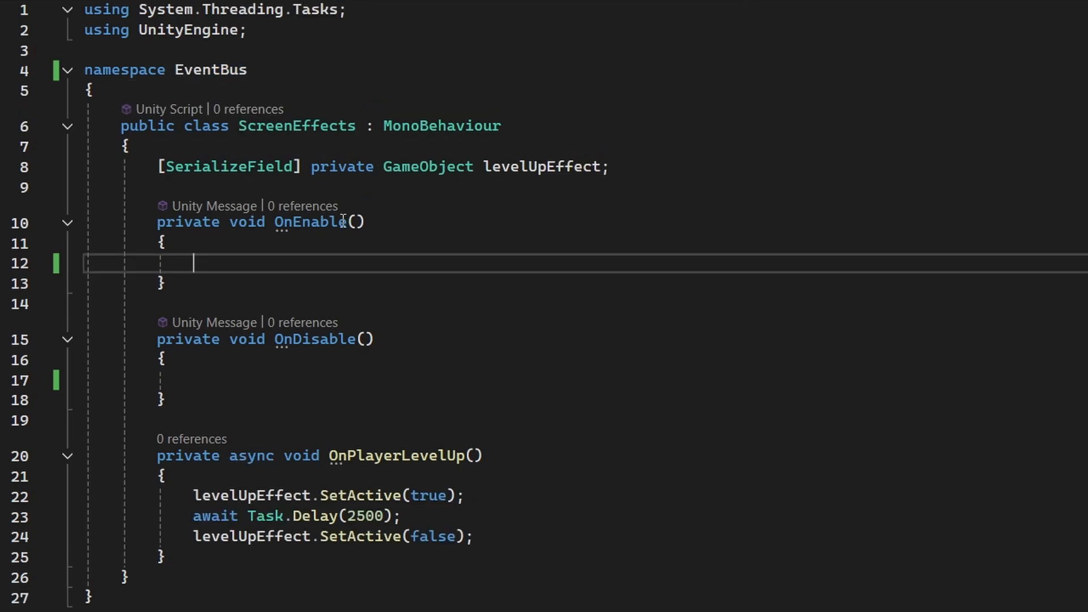
Step: Start EventBus.Subscribe(EventType.PlayerLevelUp, in ScreenEffects' OnEnable method
text(E)
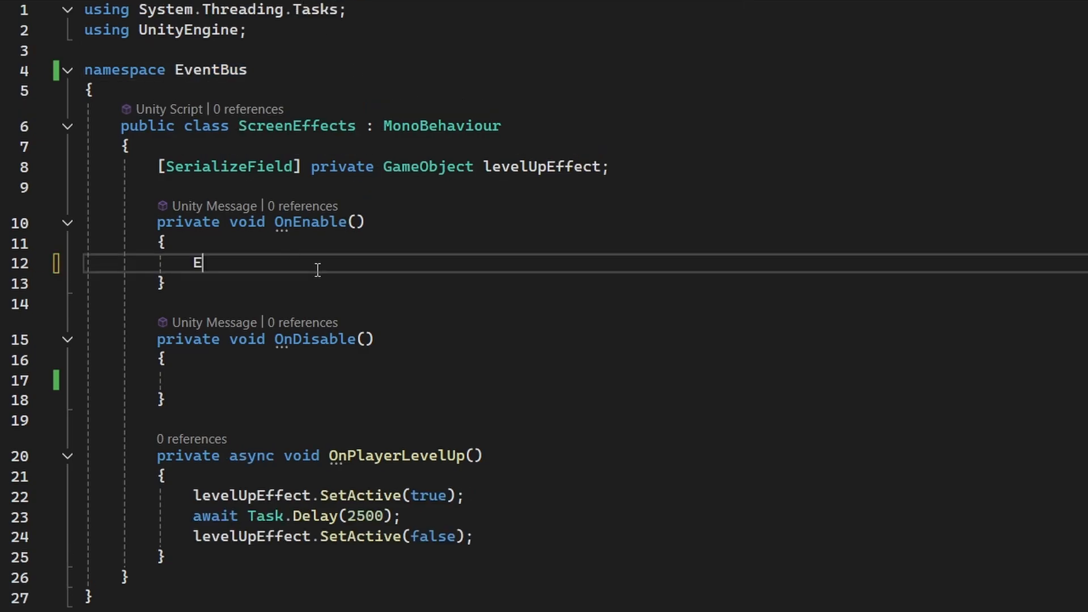
text(ventBus.Subscribe)
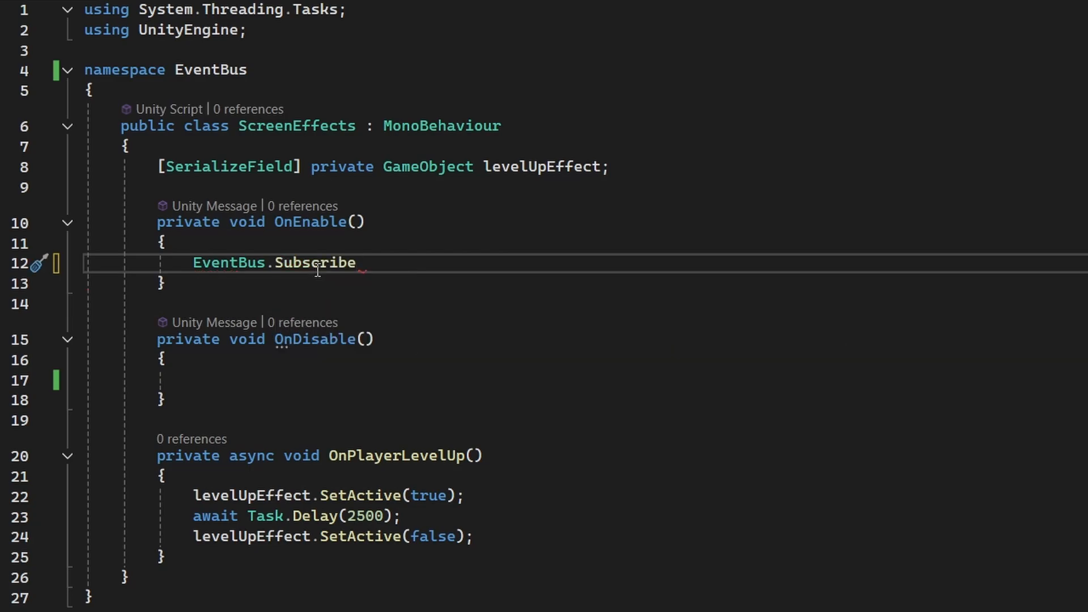
text((EventType.PlayerLevelUp,)
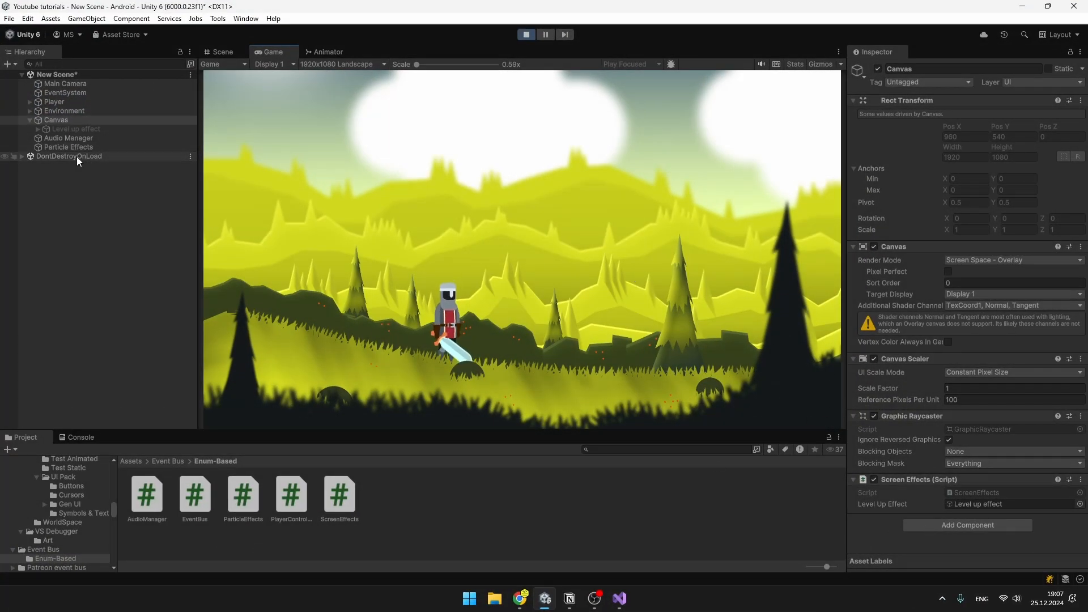
Step: Review the components on the Audio Manager, Player and Particle Effects objects
click(68, 137)
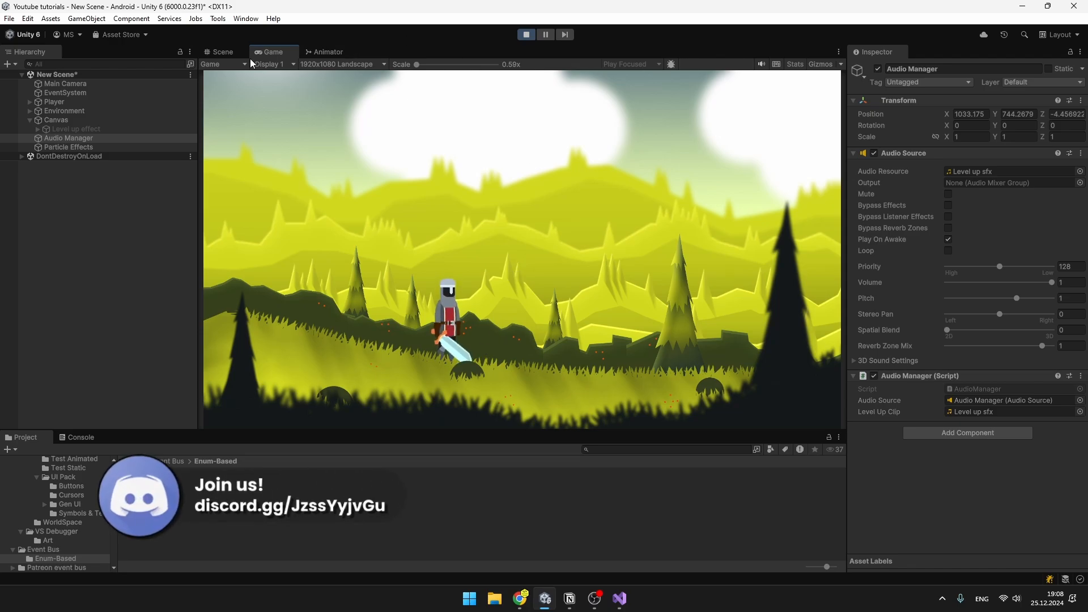
click(54, 101)
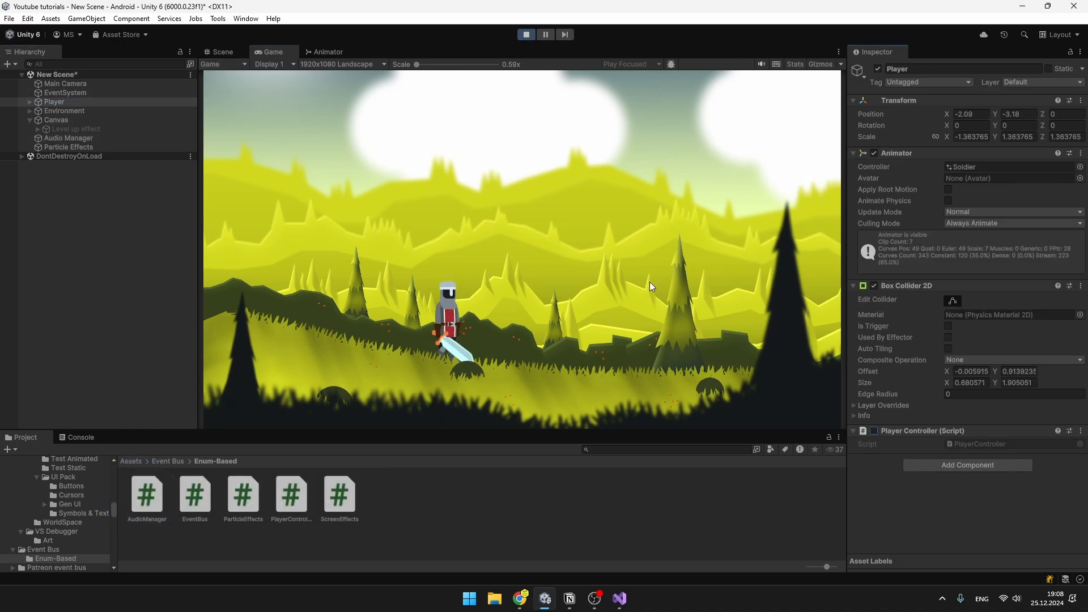
mouse_move(536, 319)
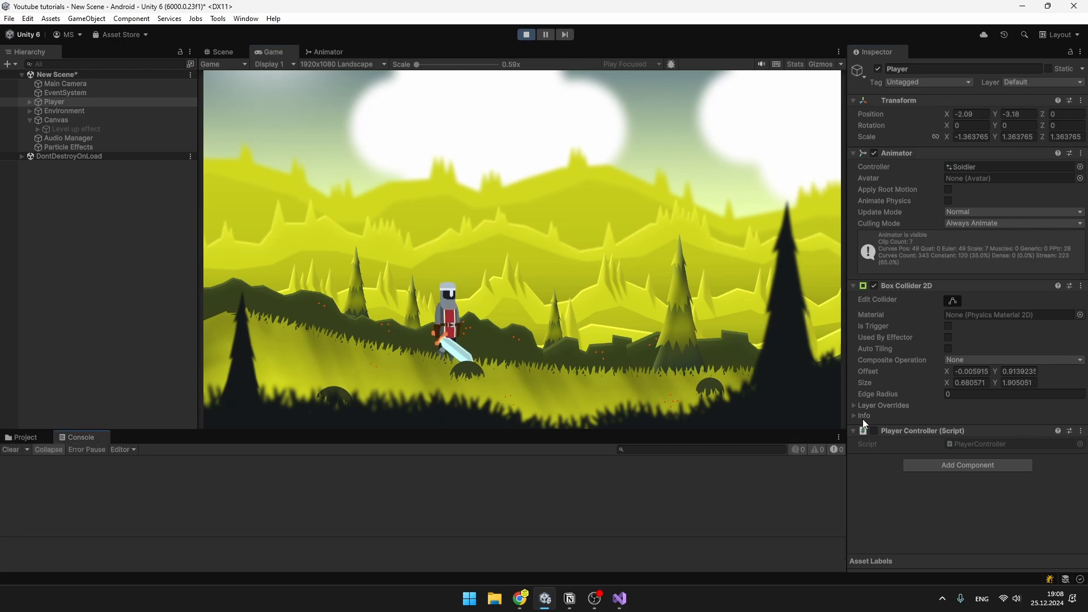
click(67, 146)
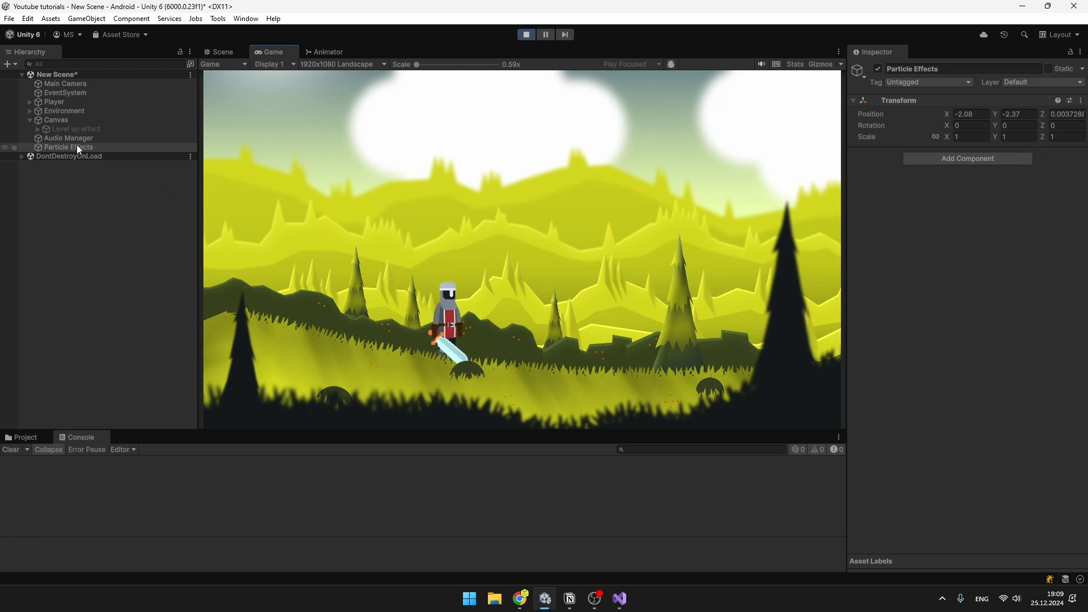
click(68, 137)
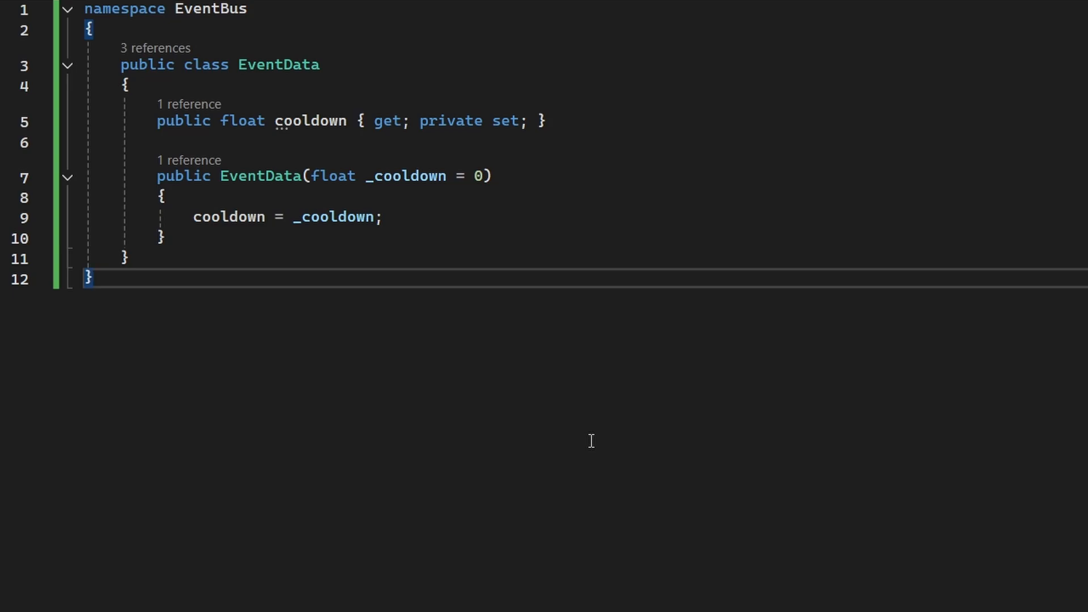
mouse_move(347, 273)
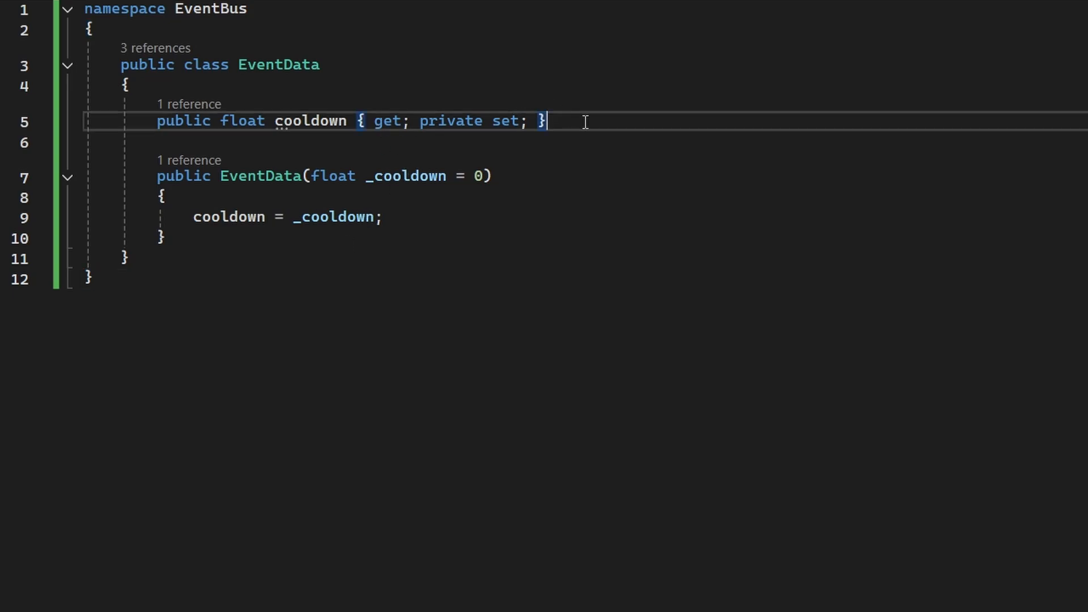
mouse_move(749, 7)
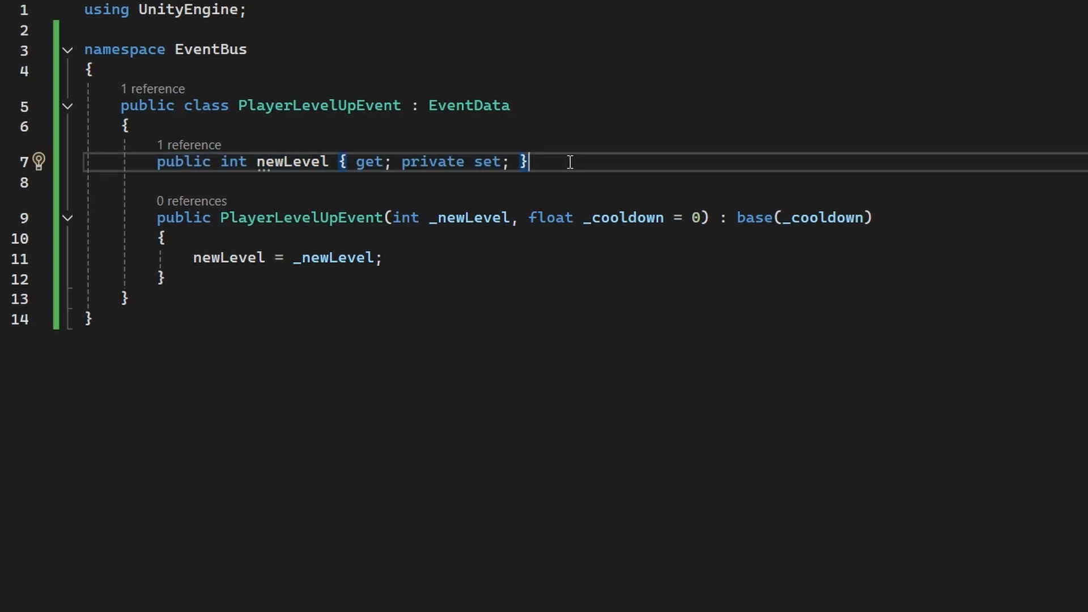
mouse_move(539, 181)
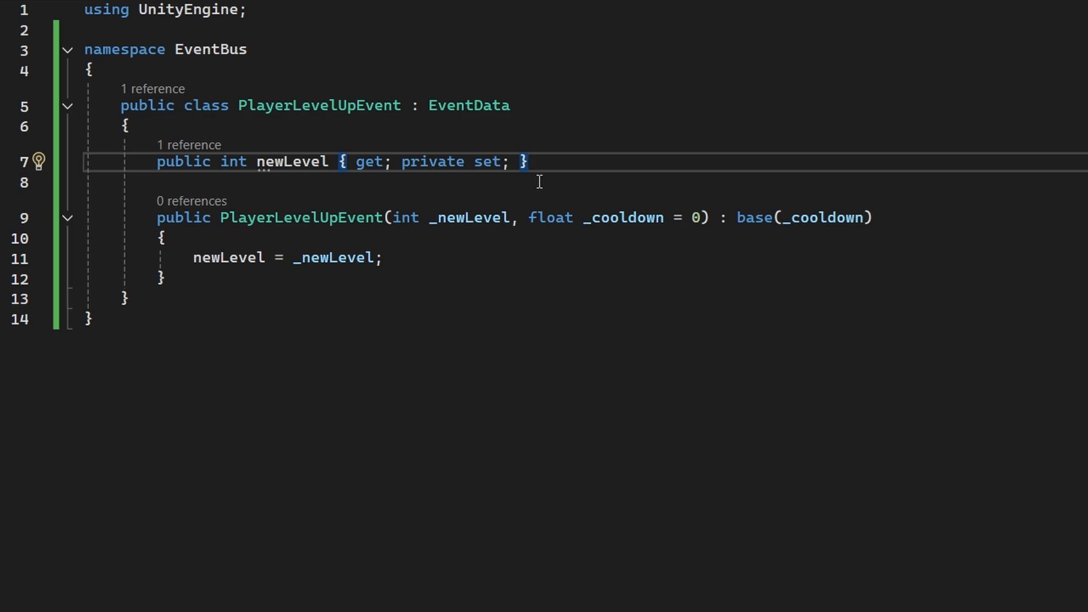
mouse_move(486, 228)
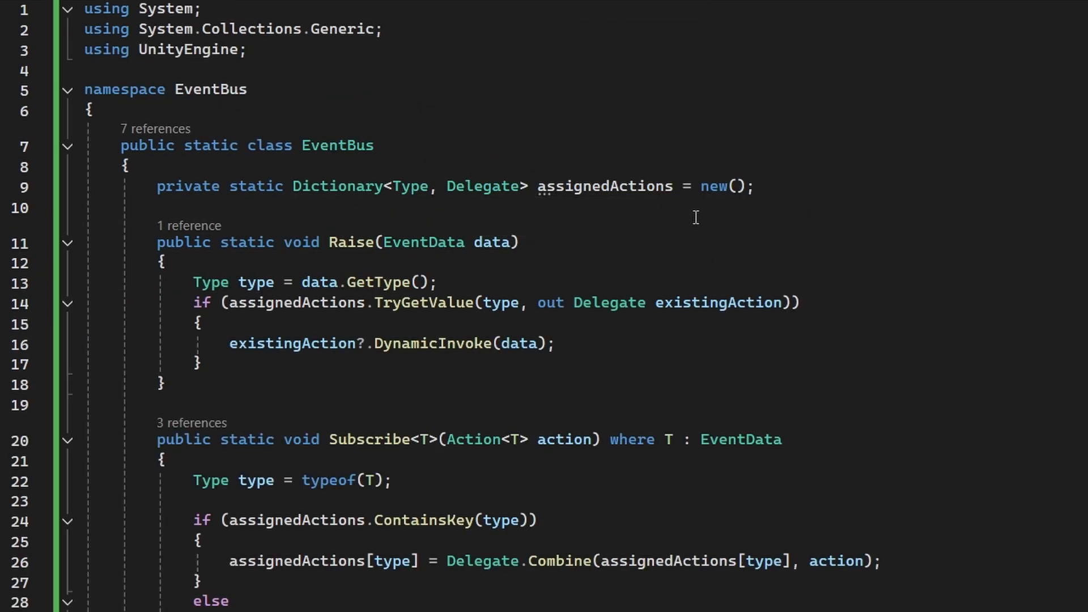
Step: Highlight EventBus's assignedActions dictionary, its Delegate value type and every use of Type
scroll(down, 3)
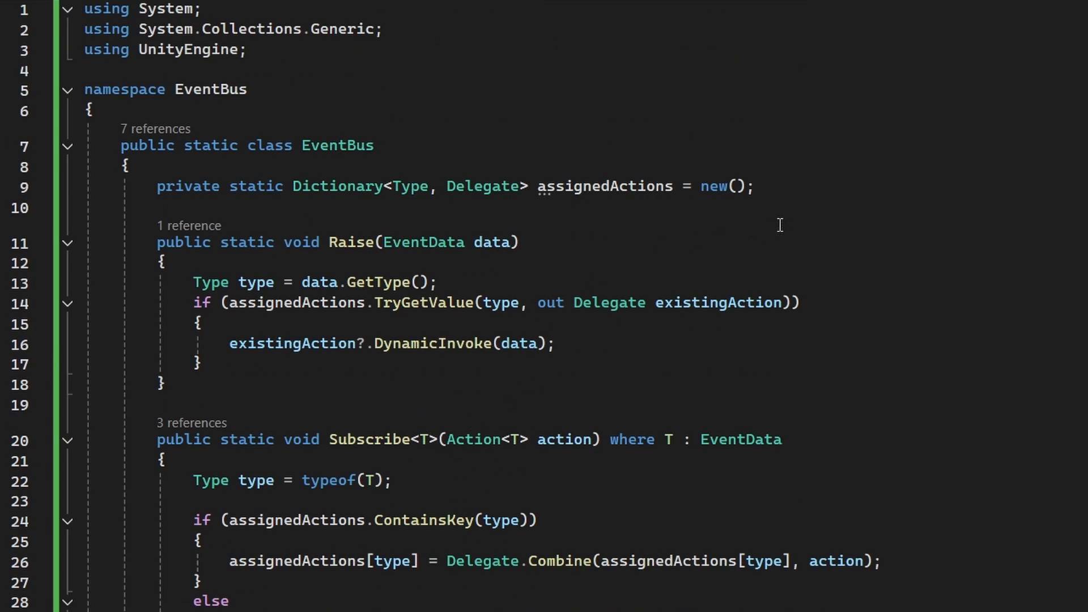
click(755, 186)
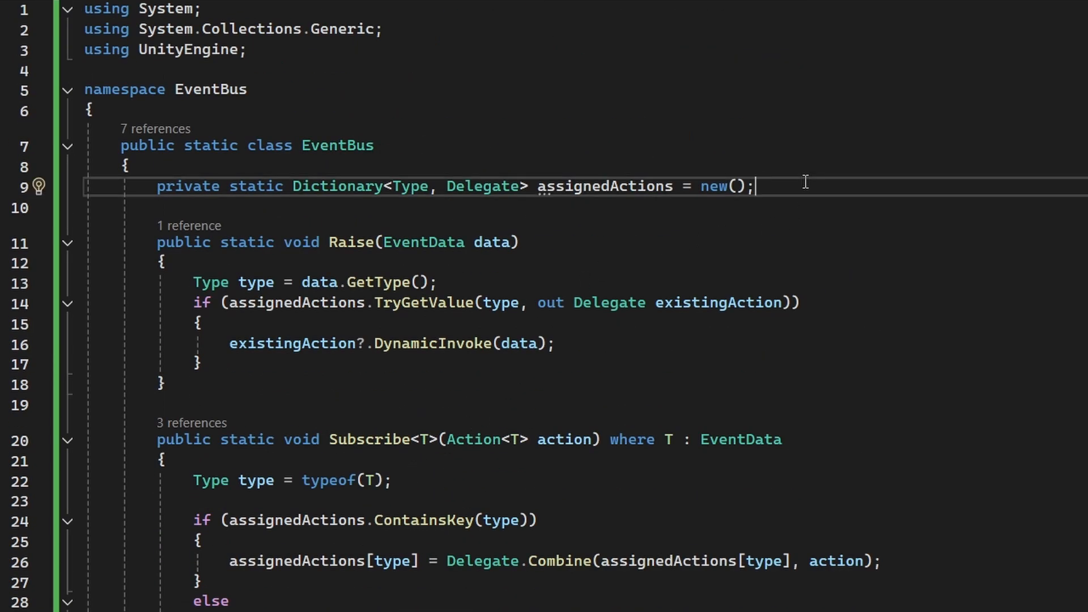
mouse_move(520, 208)
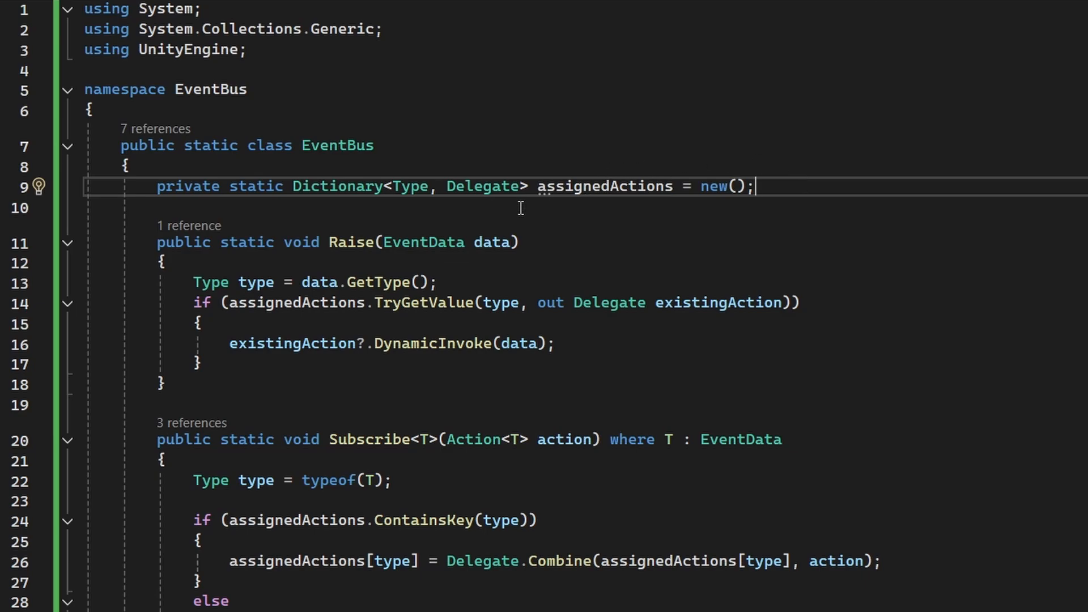
double_click(409, 186)
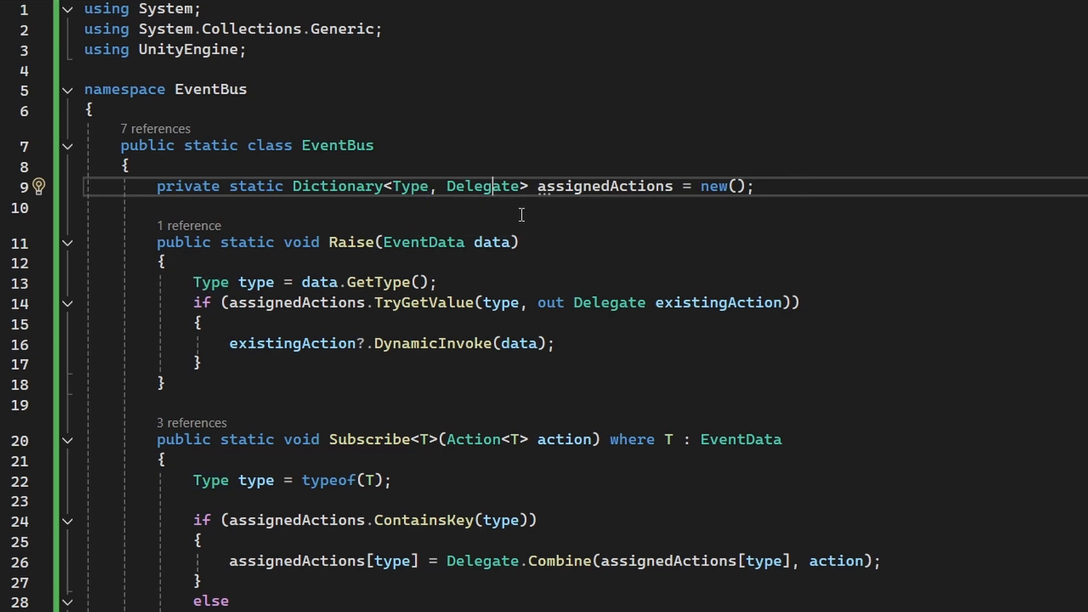
double_click(482, 185)
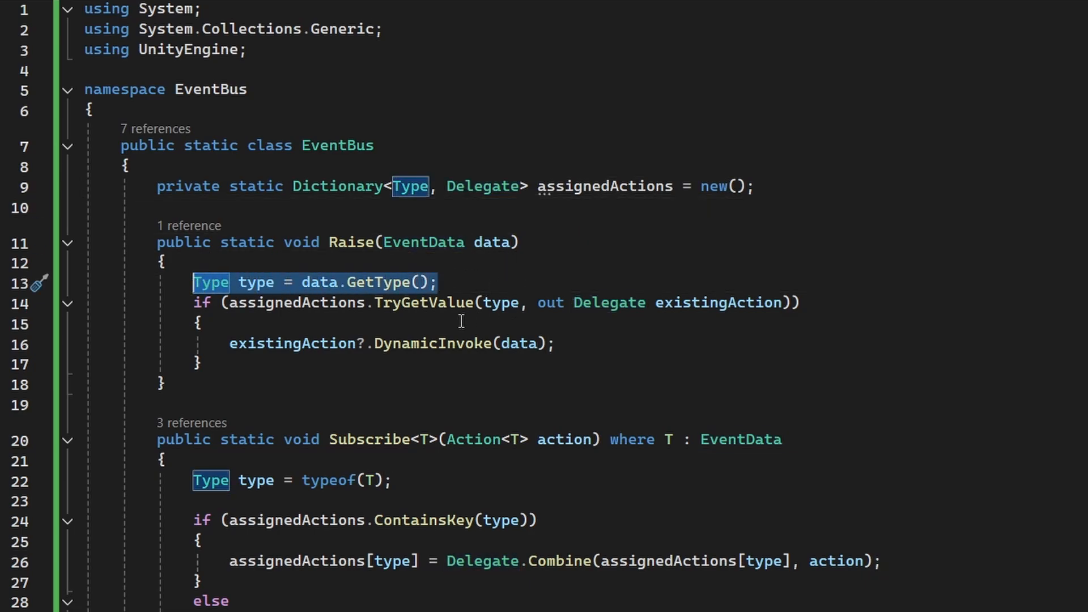
mouse_move(422, 302)
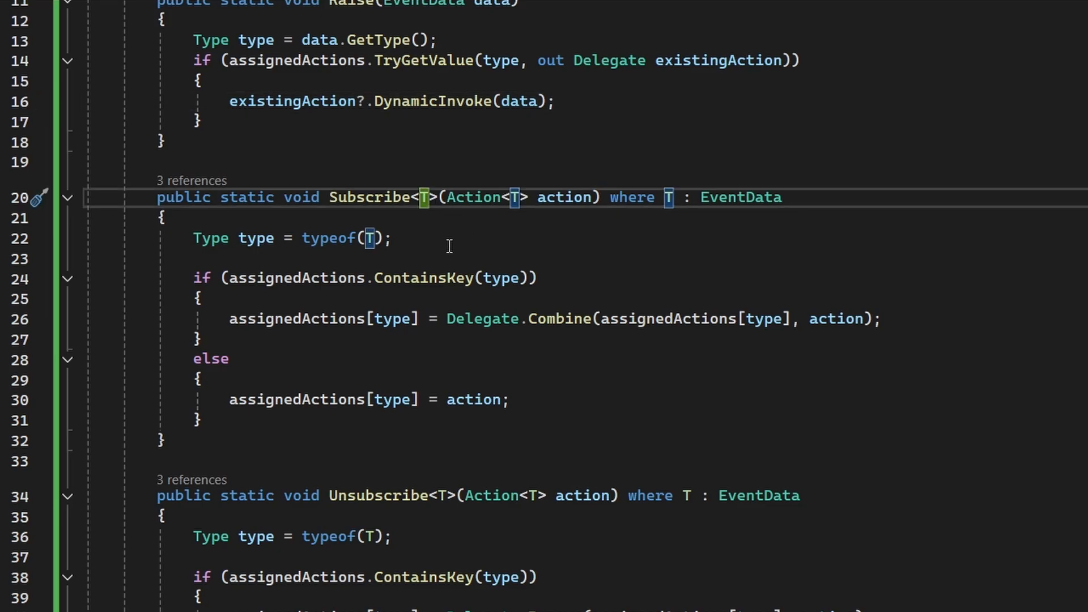
mouse_move(419, 227)
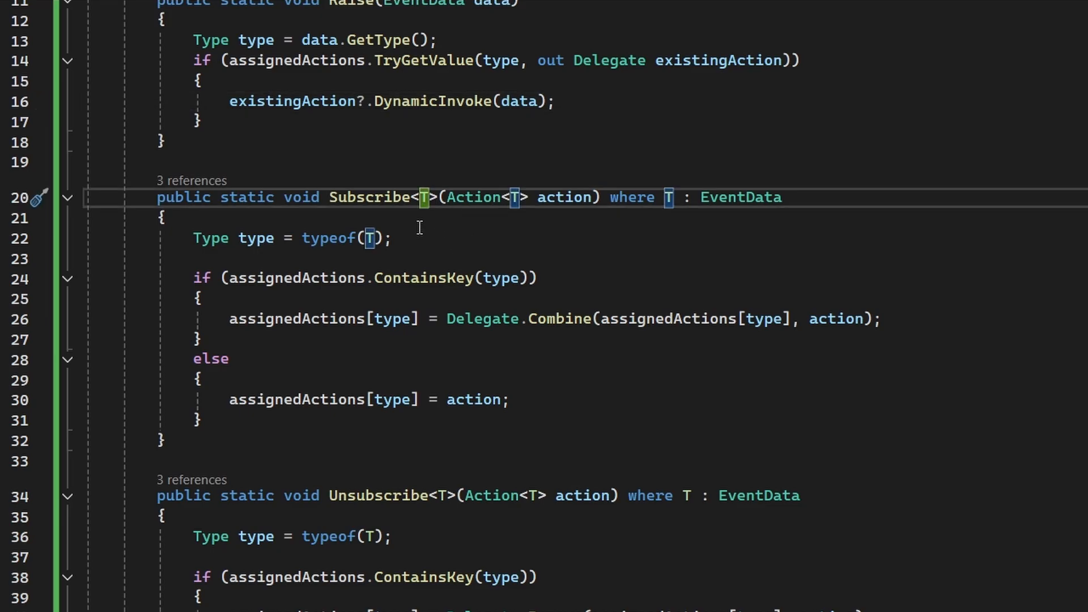
mouse_move(763, 221)
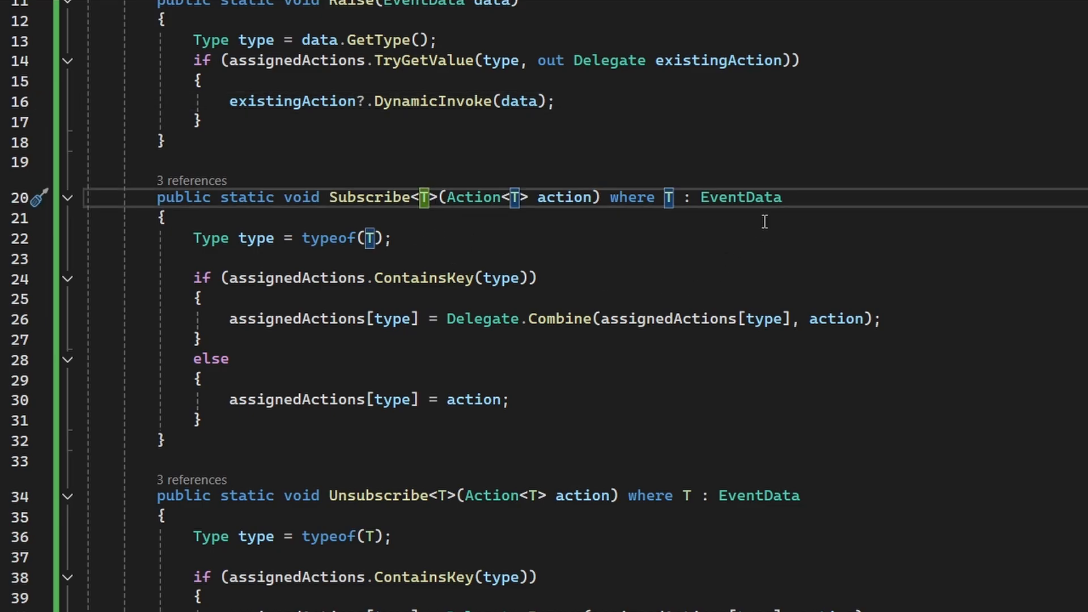
double_click(741, 198)
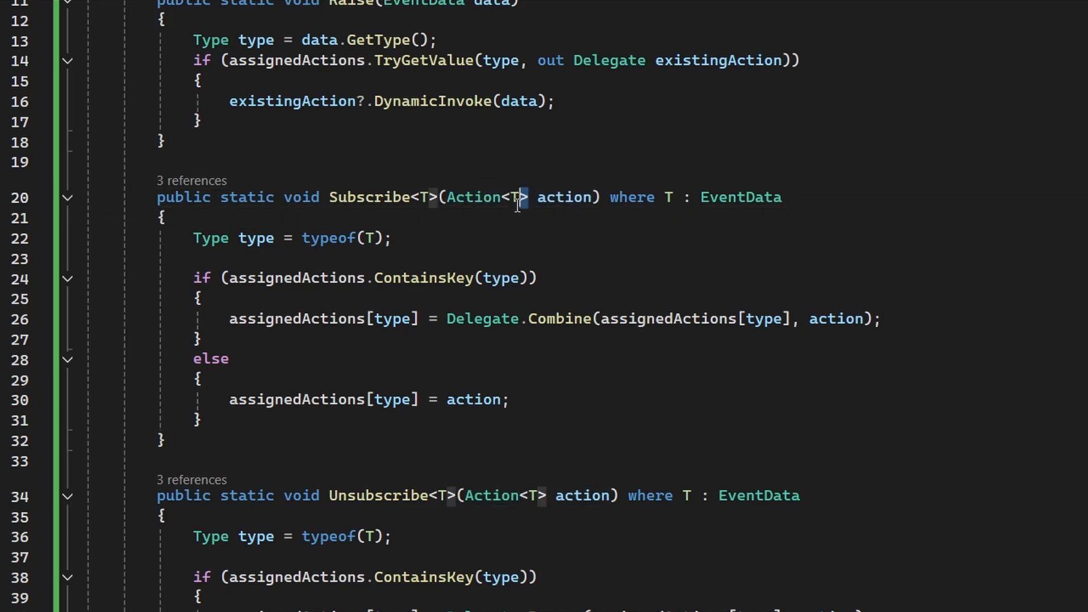
double_click(474, 197)
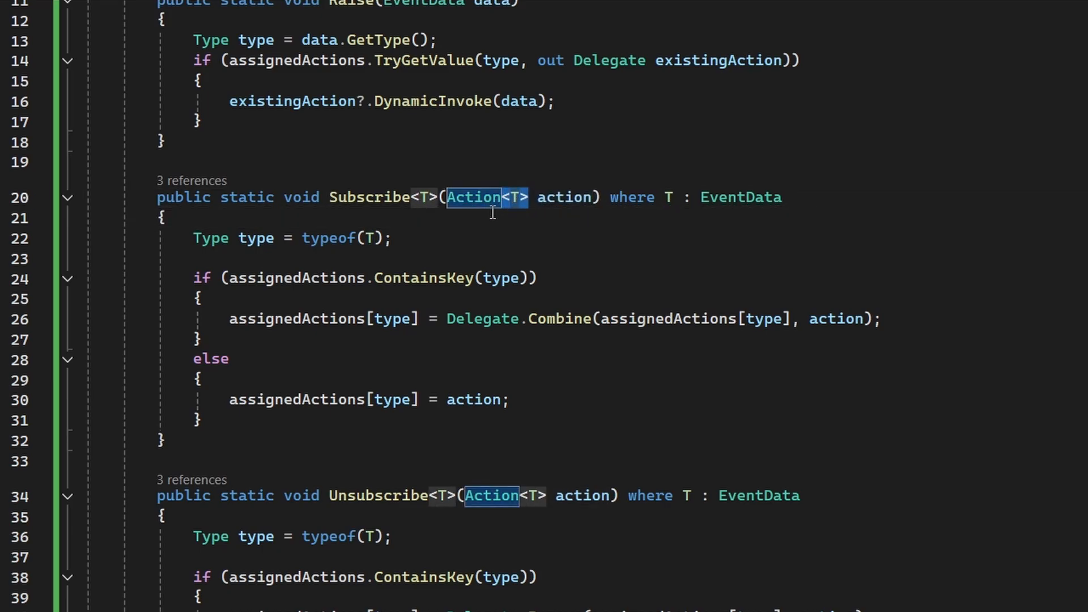
mouse_move(512, 222)
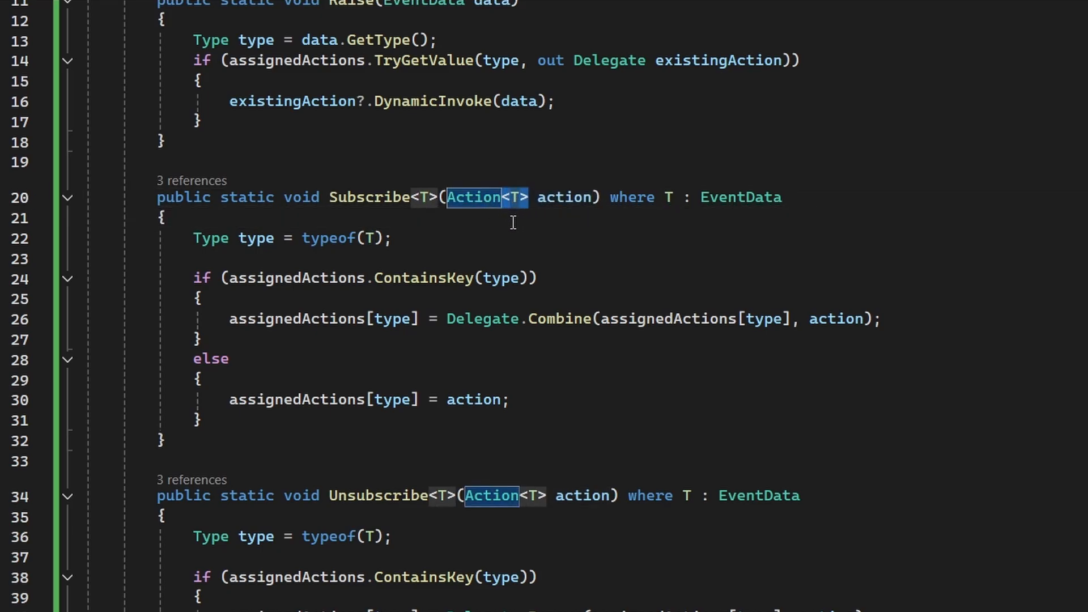
triple_click(292, 238)
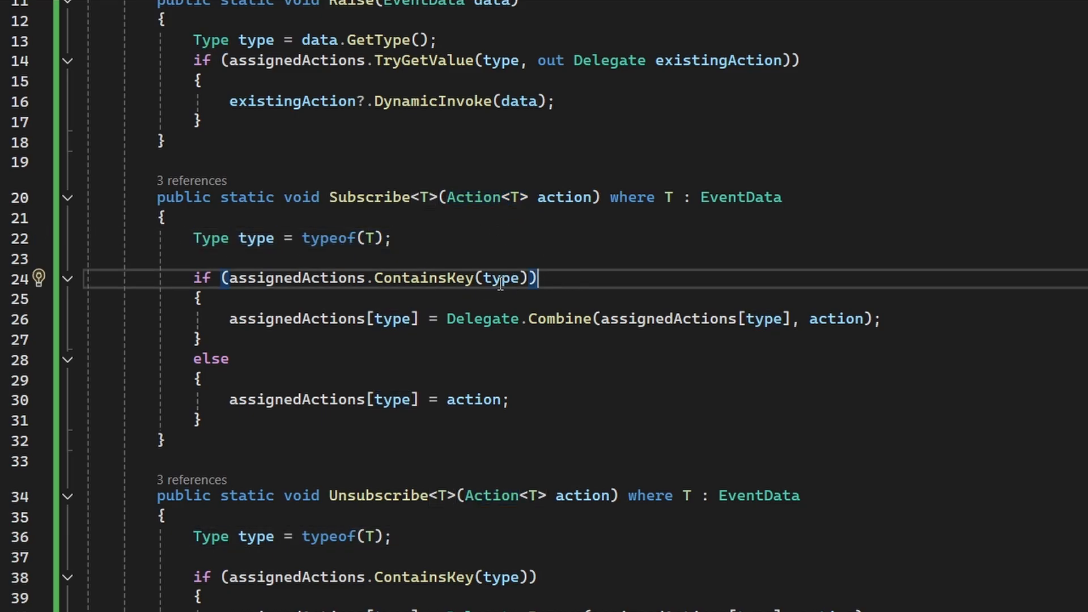
double_click(480, 318)
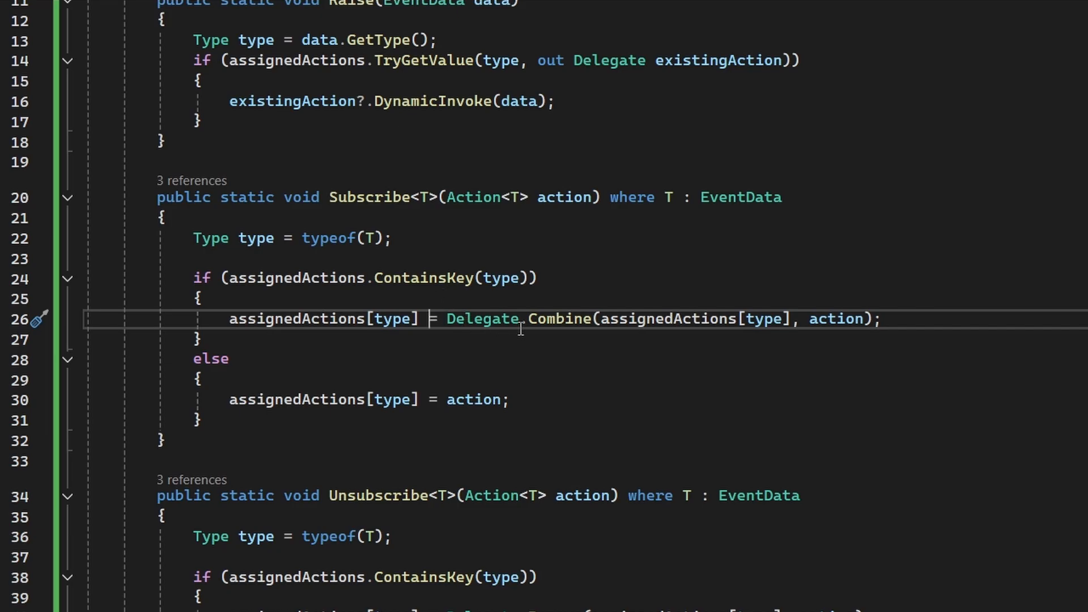
double_click(560, 318)
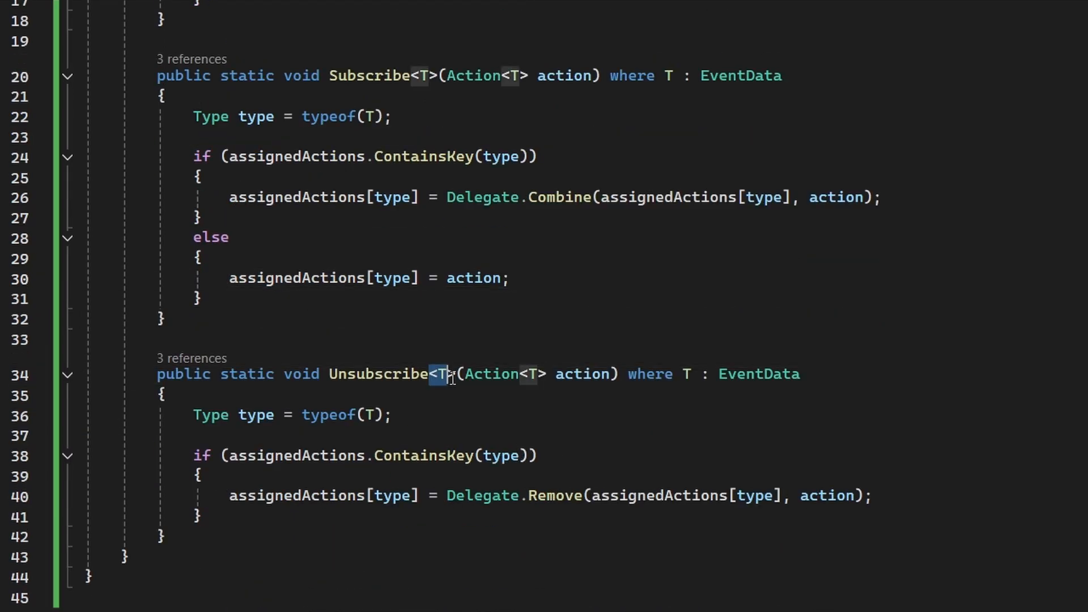
double_click(758, 374)
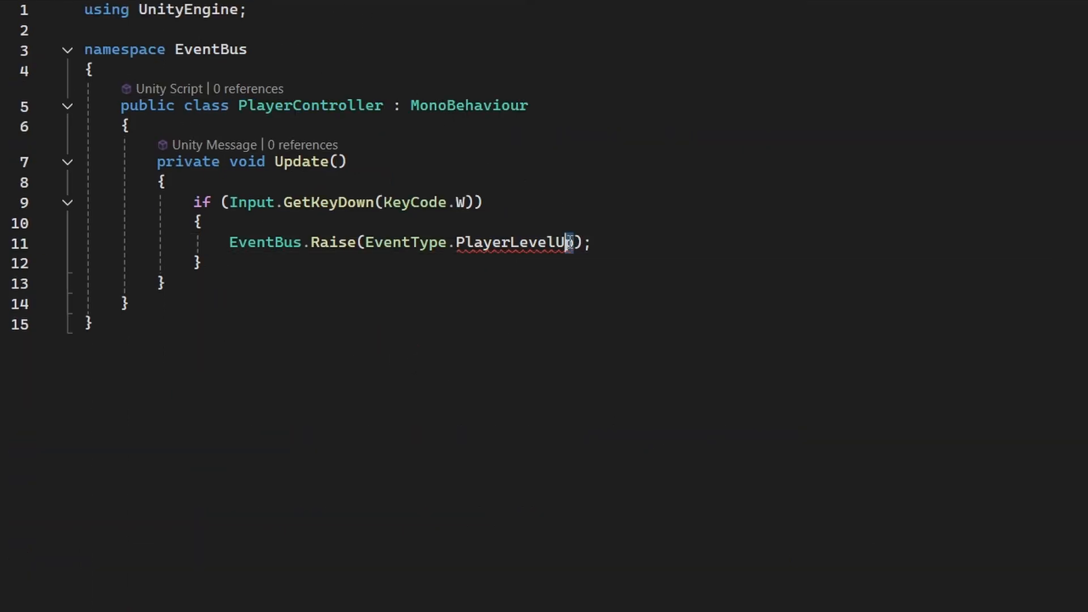
Step: Drop Raise's EventType argument and build a PlayerLevelUpEvent with currentLevel and 3.5f
key(Delete)
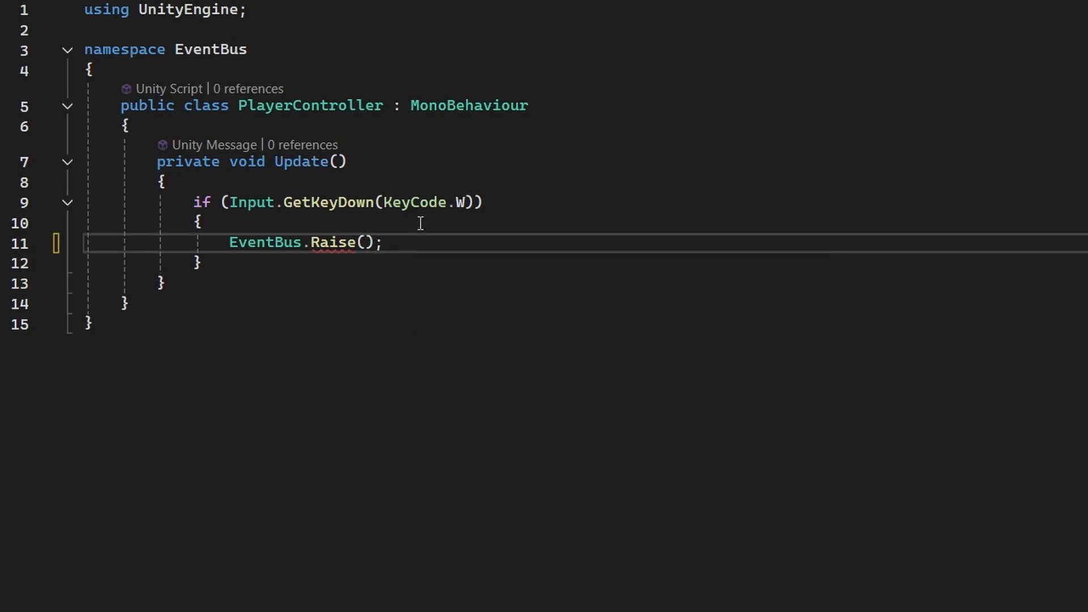
key(Enter)
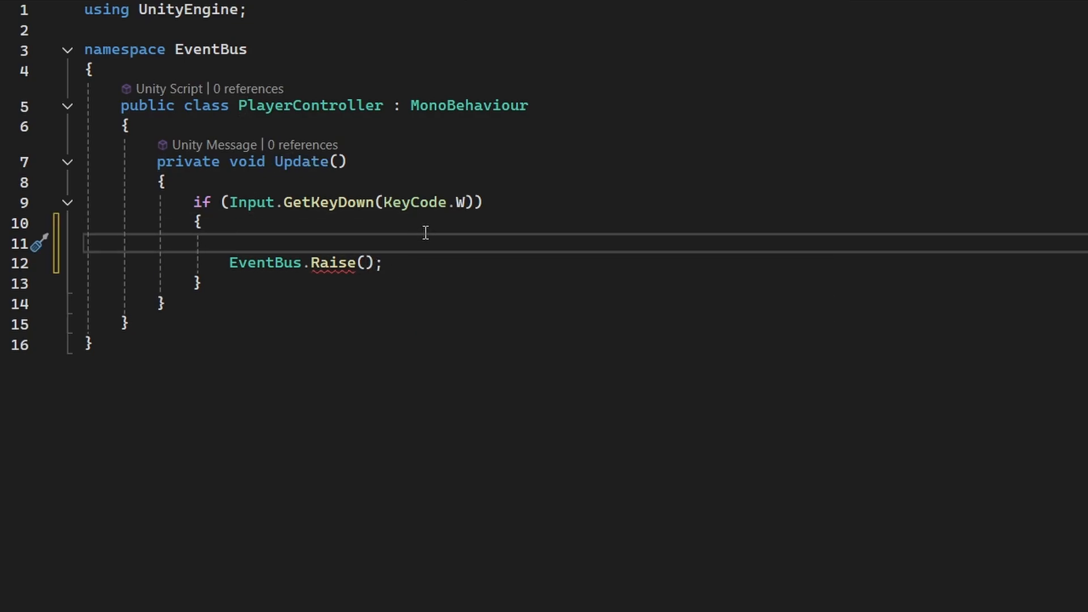
text(PlayerLevelUpEvent)
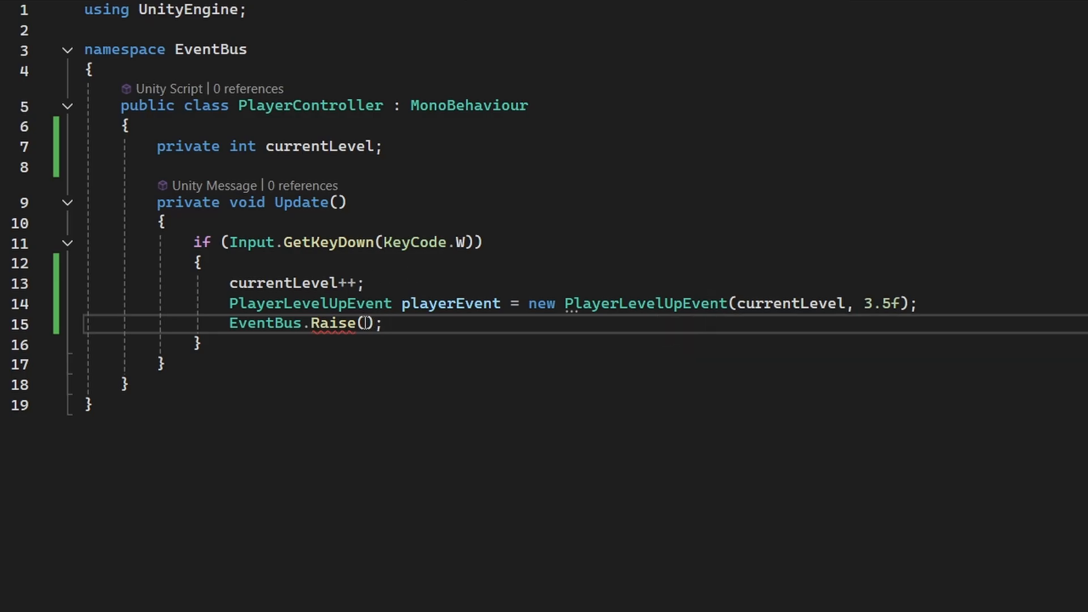
text(pla)
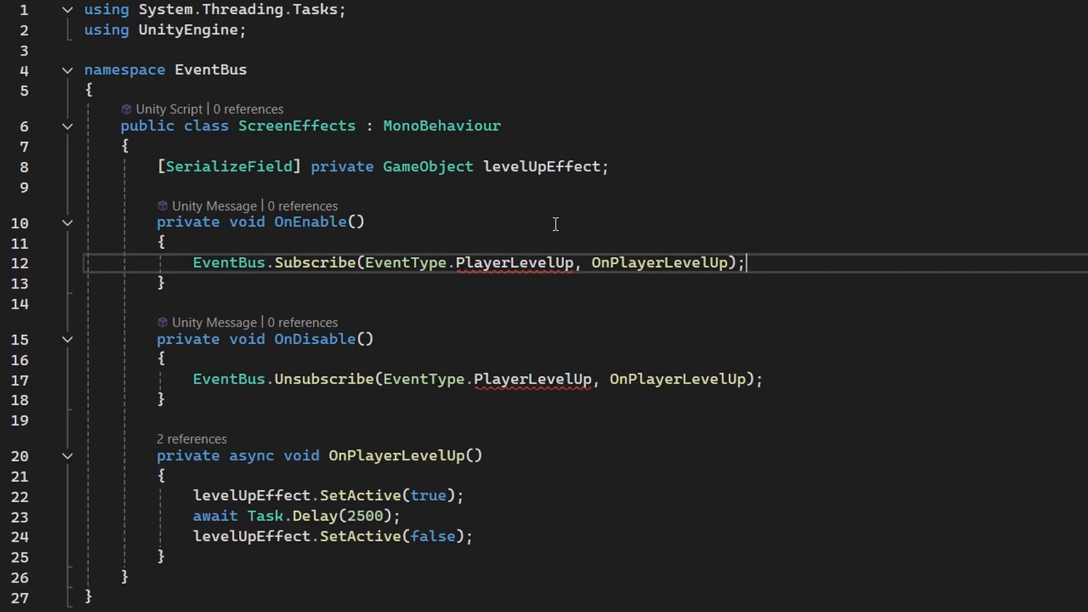
Step: Swap EventType.PlayerLevelUp for <PlayerLevelUpEvent> and add a PlayerLevelUpEvent eventData parameter
double_click(534, 262)
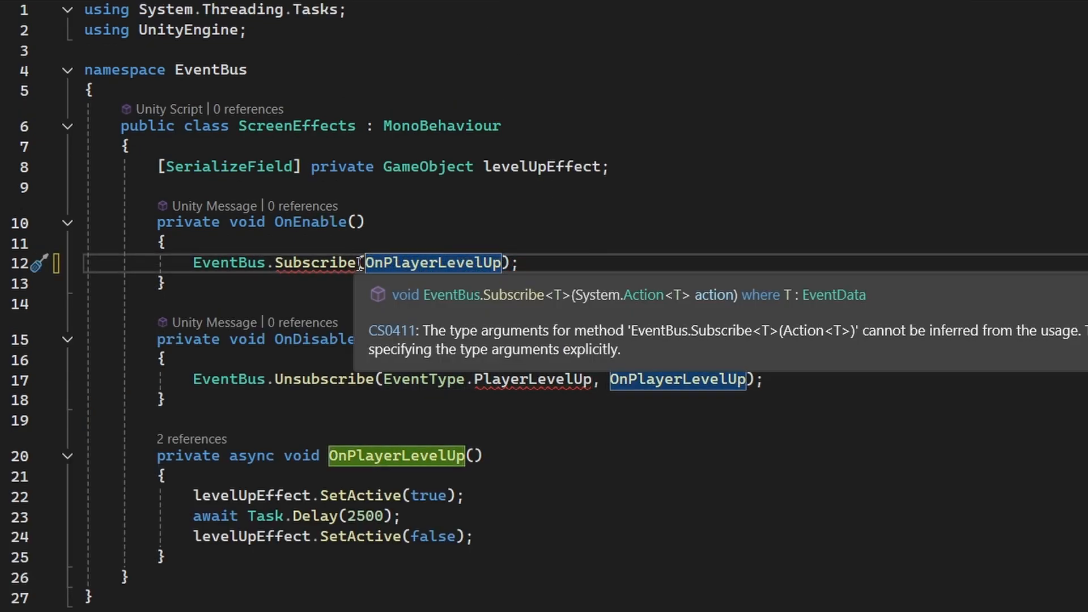
text(<>)
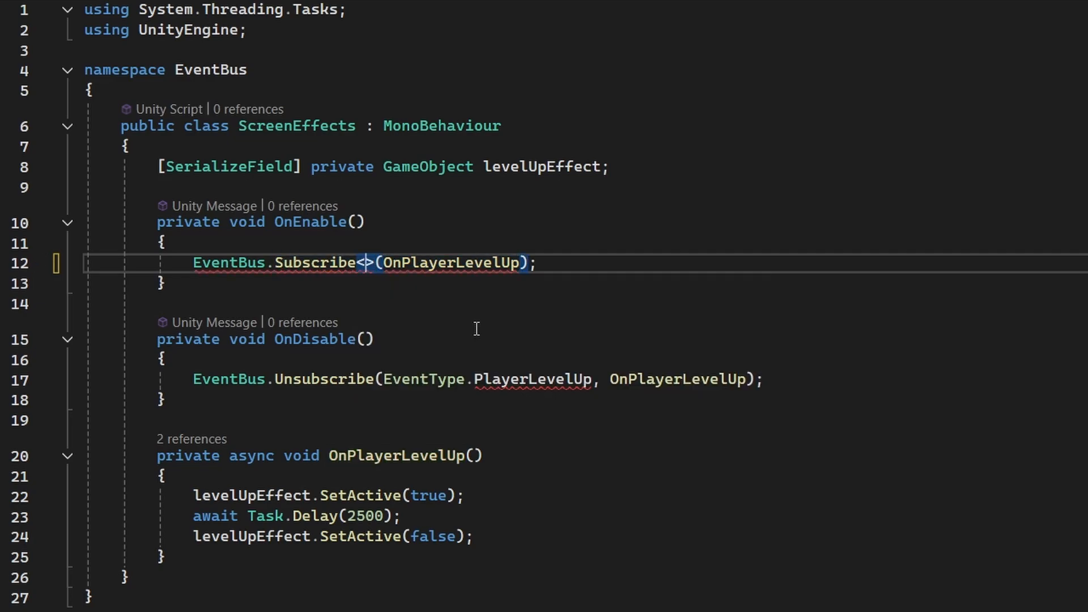
text(PlayerLevelUpEvent)
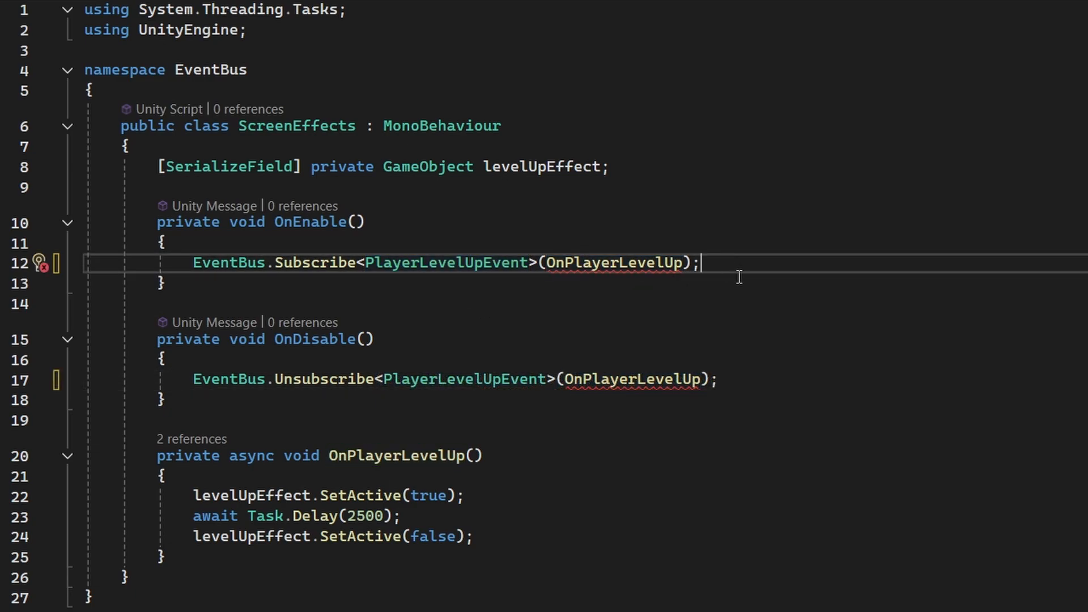
mouse_move(475, 430)
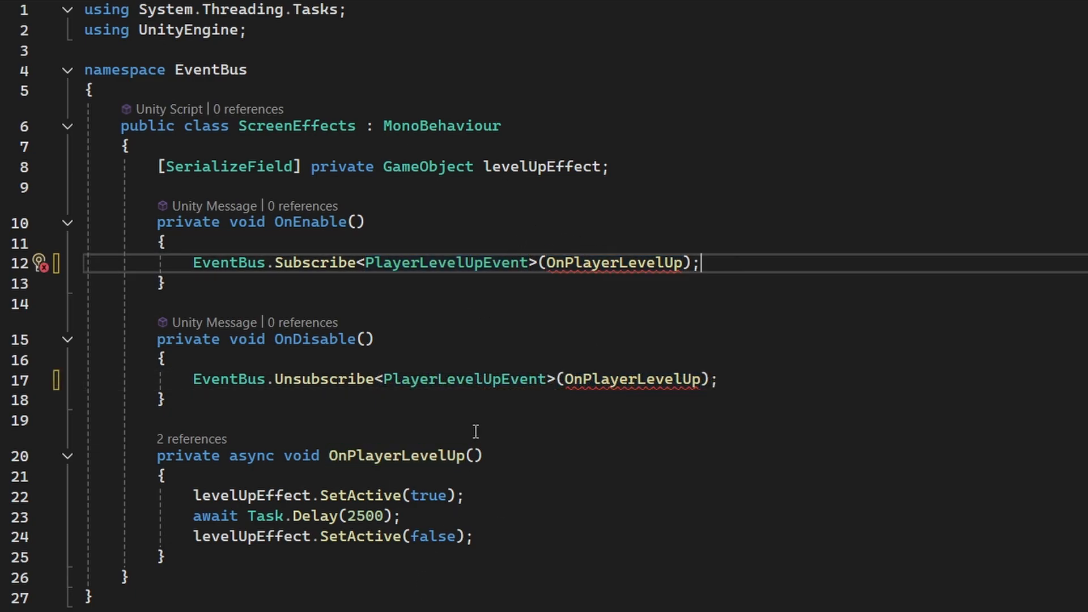
text(PlayerLevelUpEvent eventData)
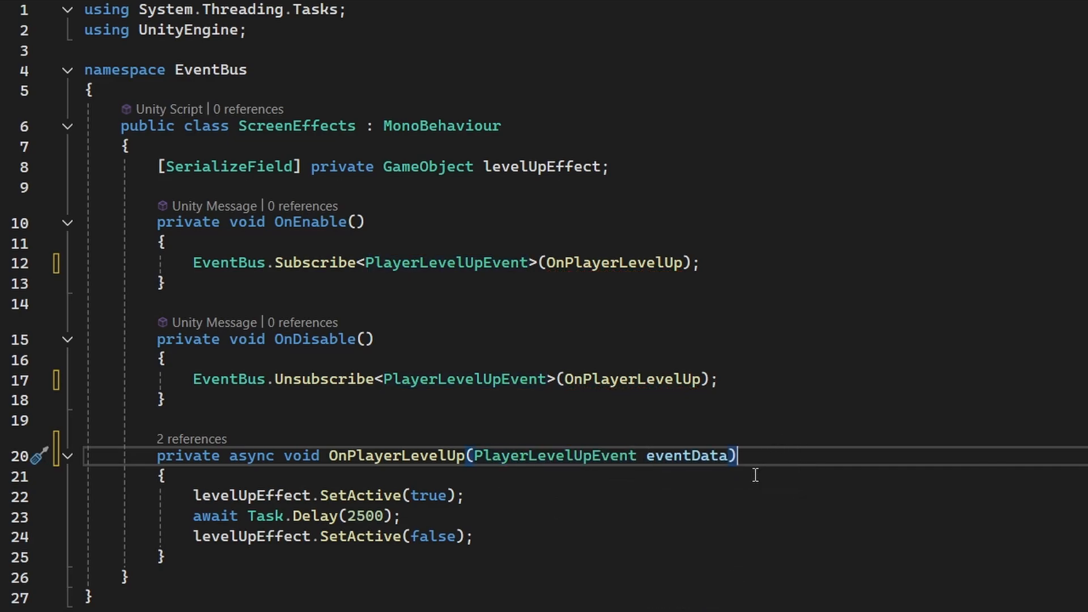
mouse_move(703, 473)
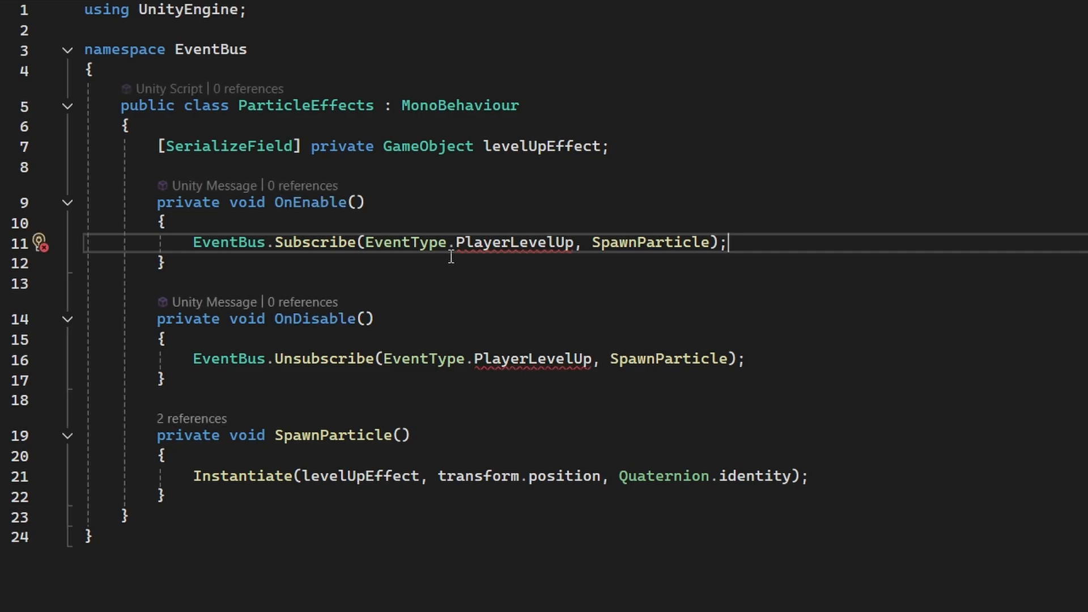
mouse_move(517, 242)
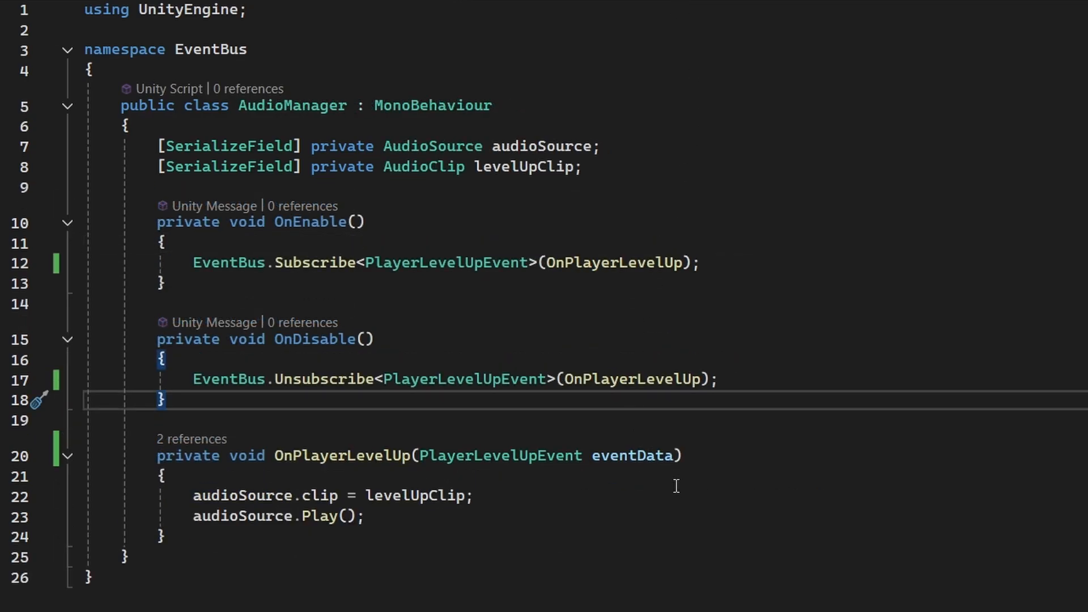
mouse_move(649, 455)
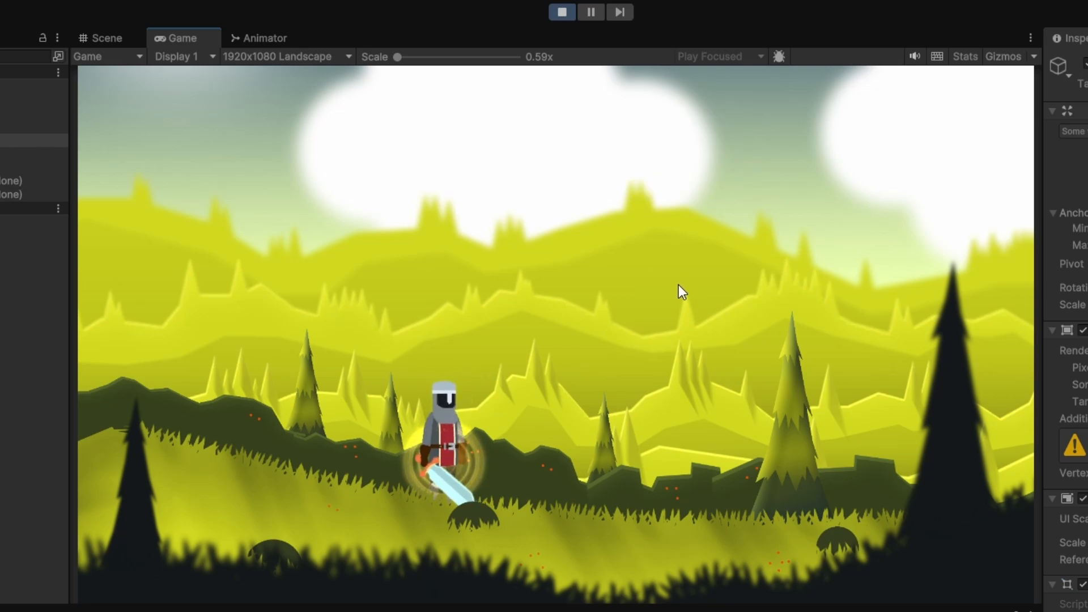
Step: Focus the running Game view so pressing W triggers the knight's level-up effect
click(561, 12)
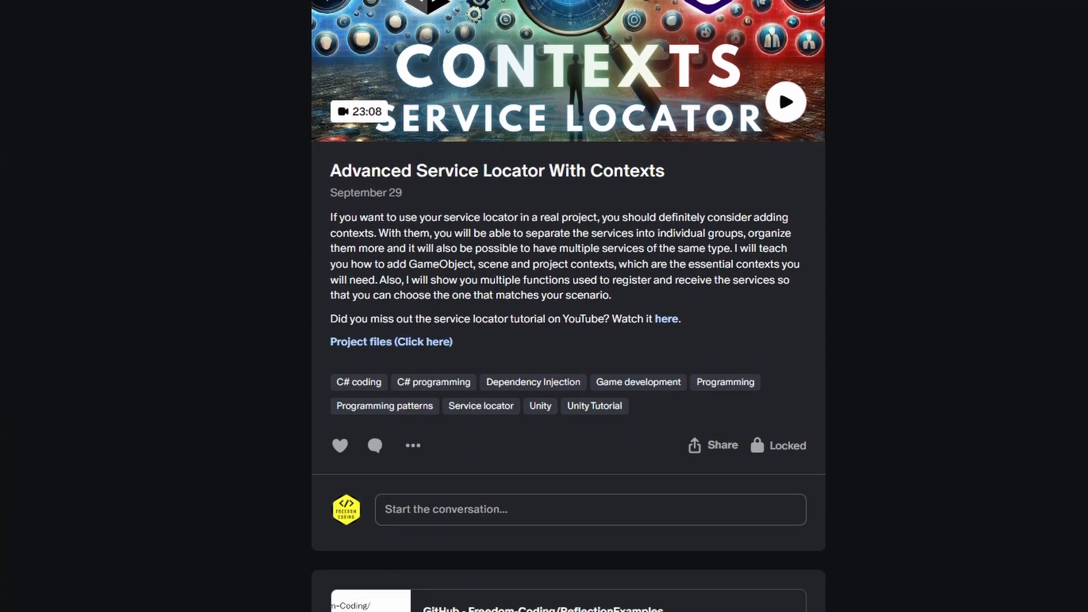
Step: Scroll the Advanced Service Locator post, then have the Highwayman attack the Bone Defender with his third skill
scroll(down, 3)
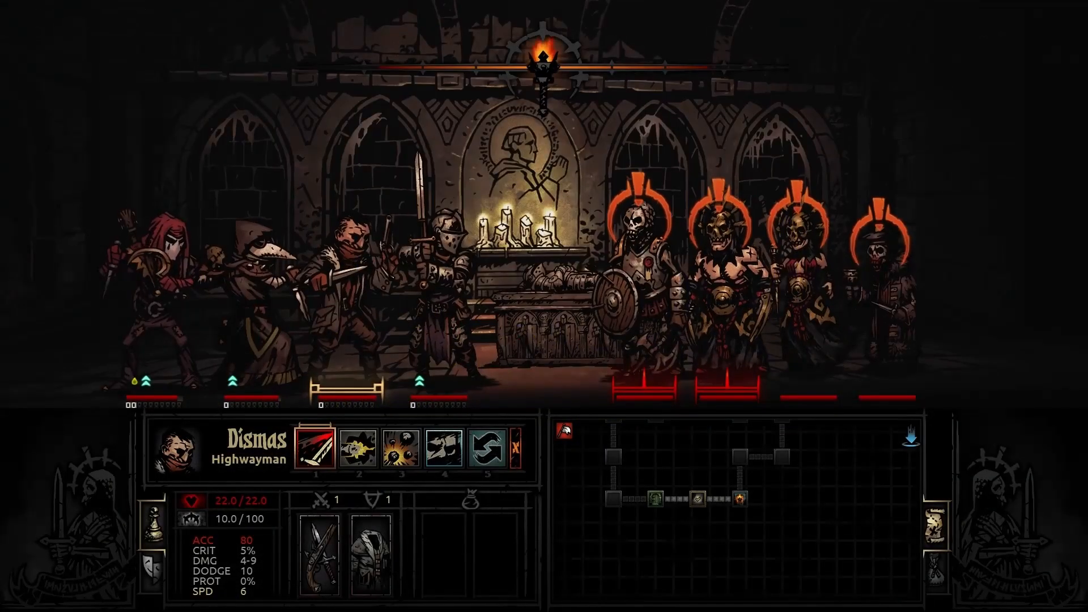
click(401, 448)
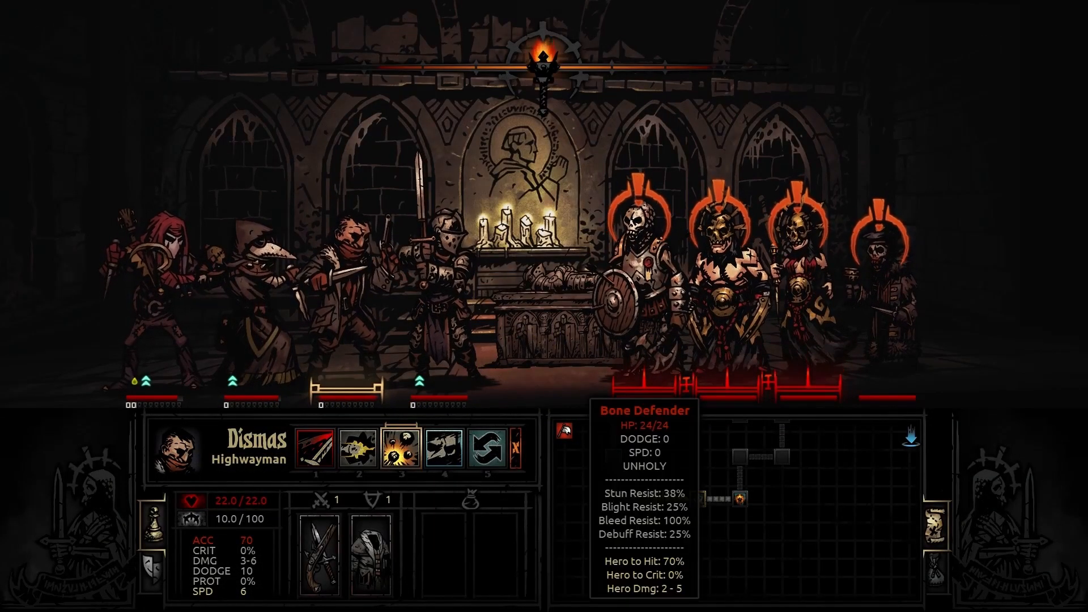
click(404, 447)
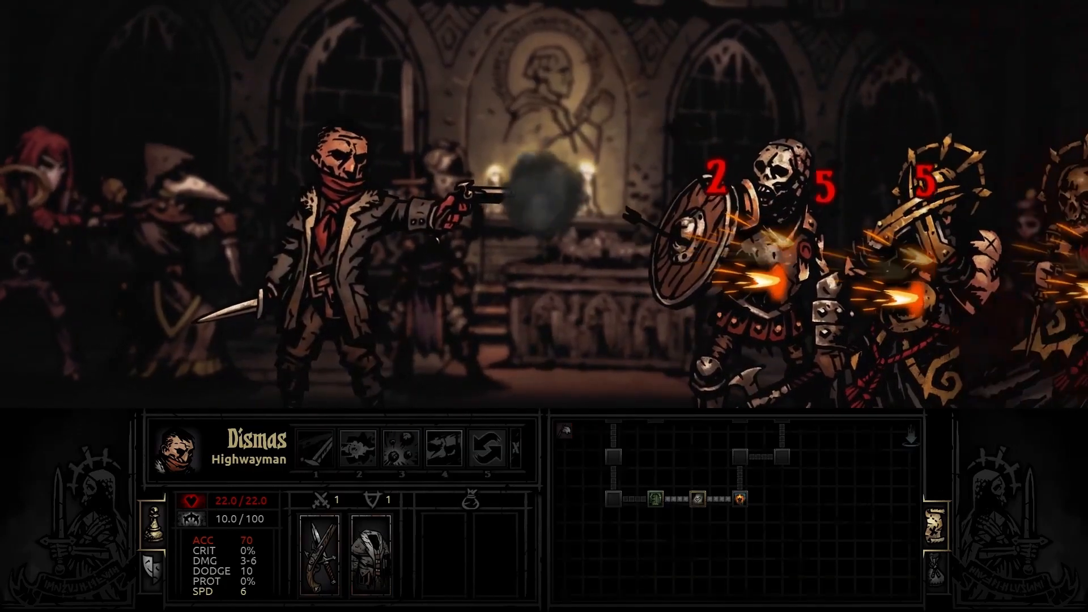